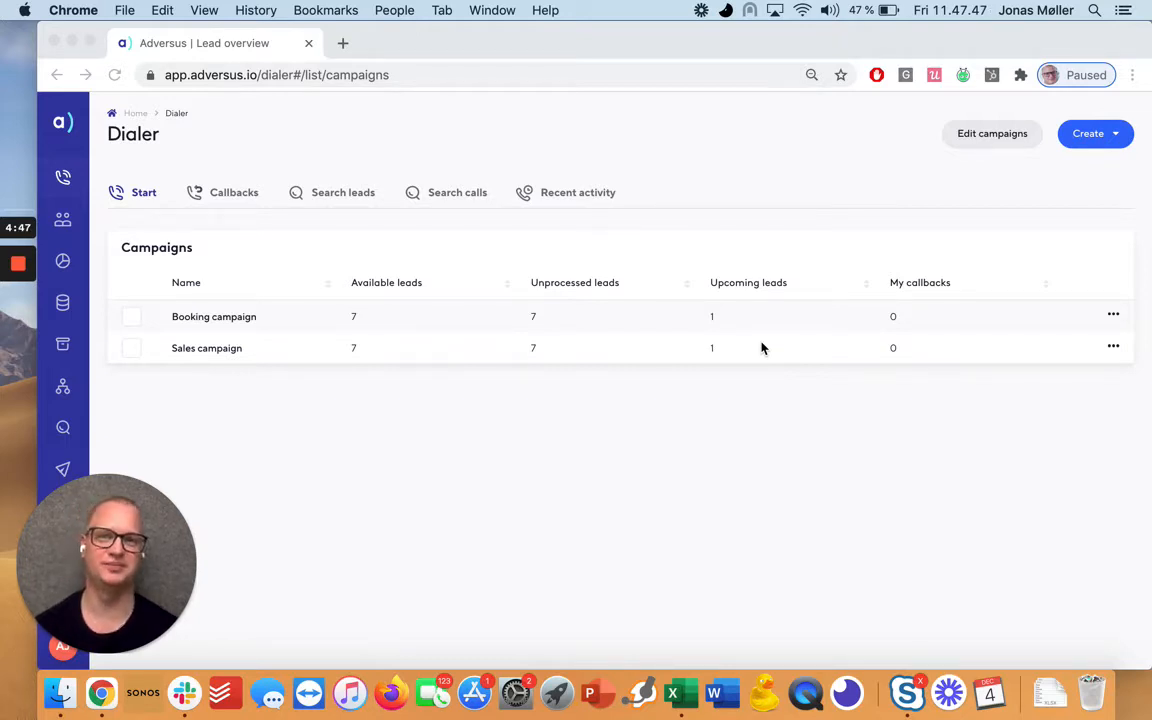
pyautogui.moveTo(63, 219)
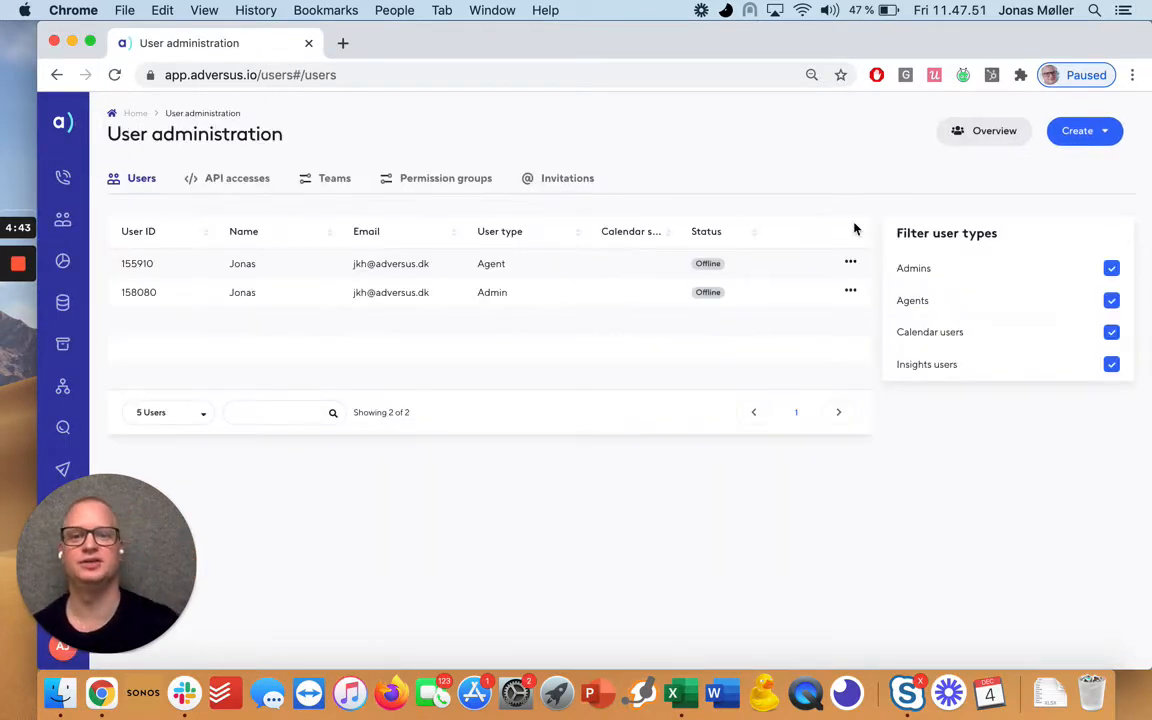
# Go to User administration and open the Create dropdown.
pyautogui.click(1084, 130)
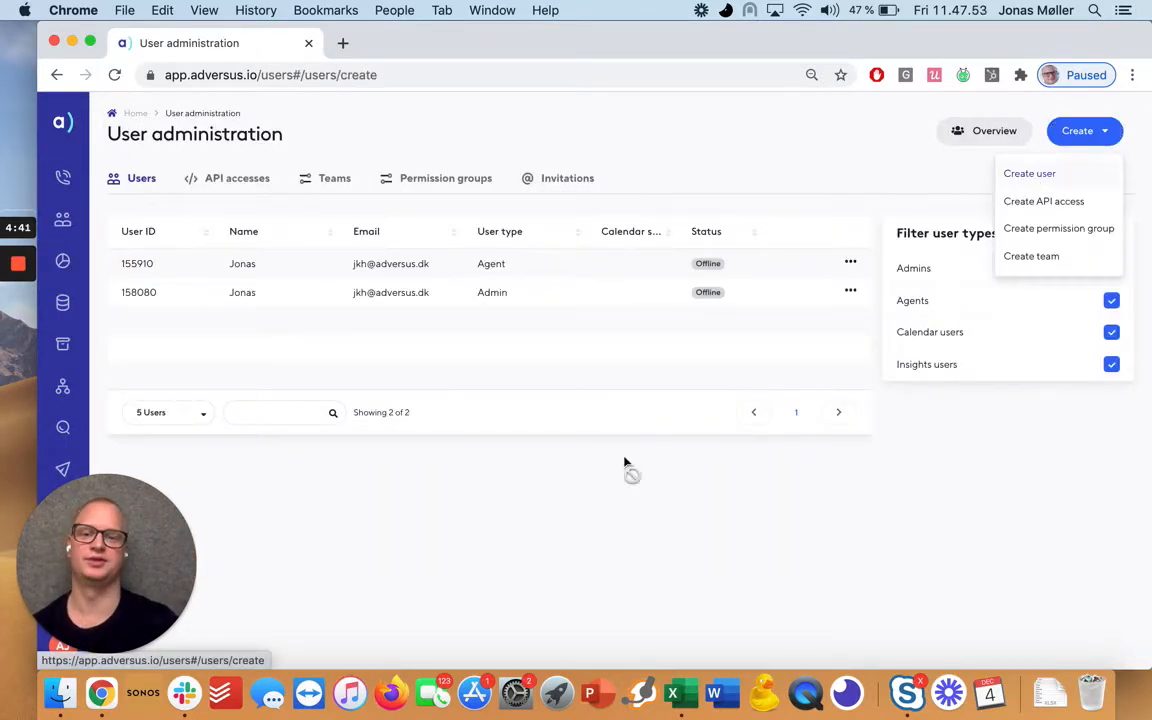
pyautogui.click(1029, 173)
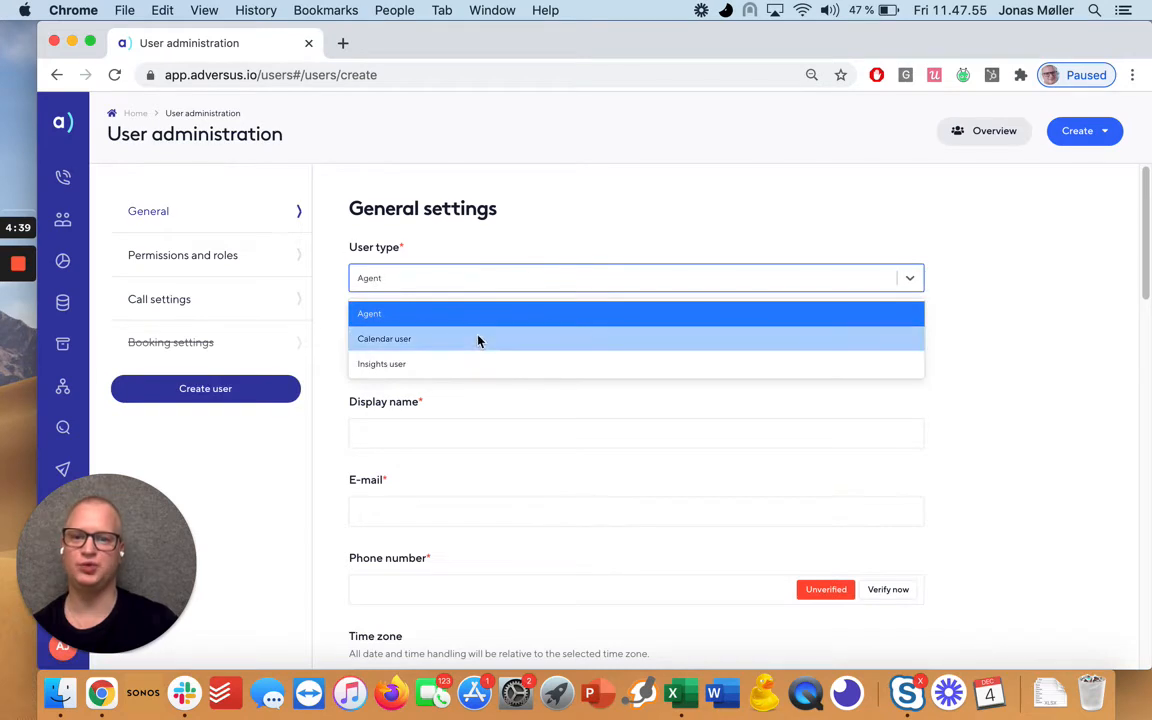
pyautogui.click(384, 338)
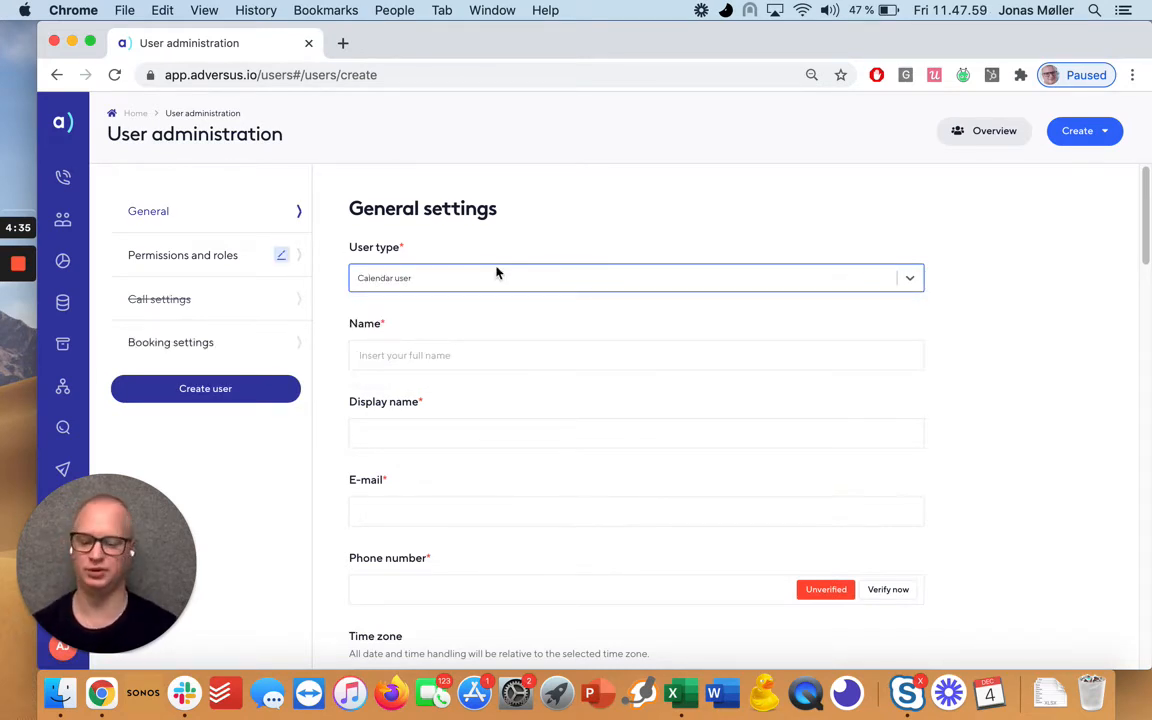
pyautogui.write('Jl')
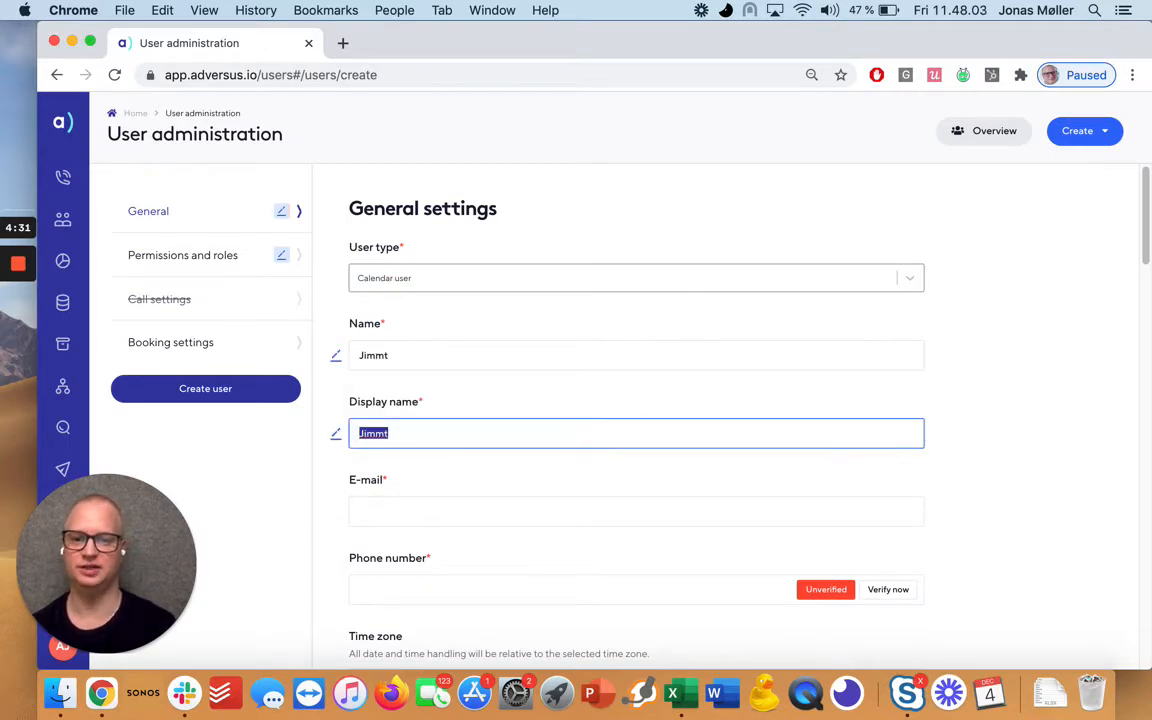
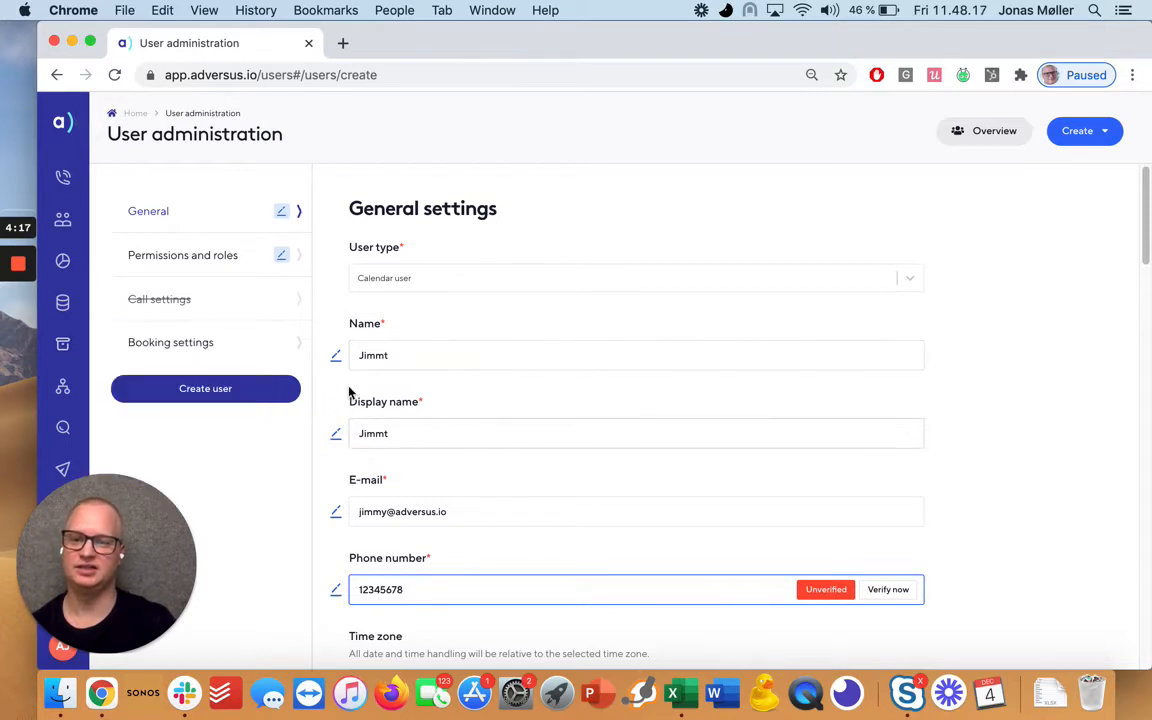
pyautogui.click(445, 355)
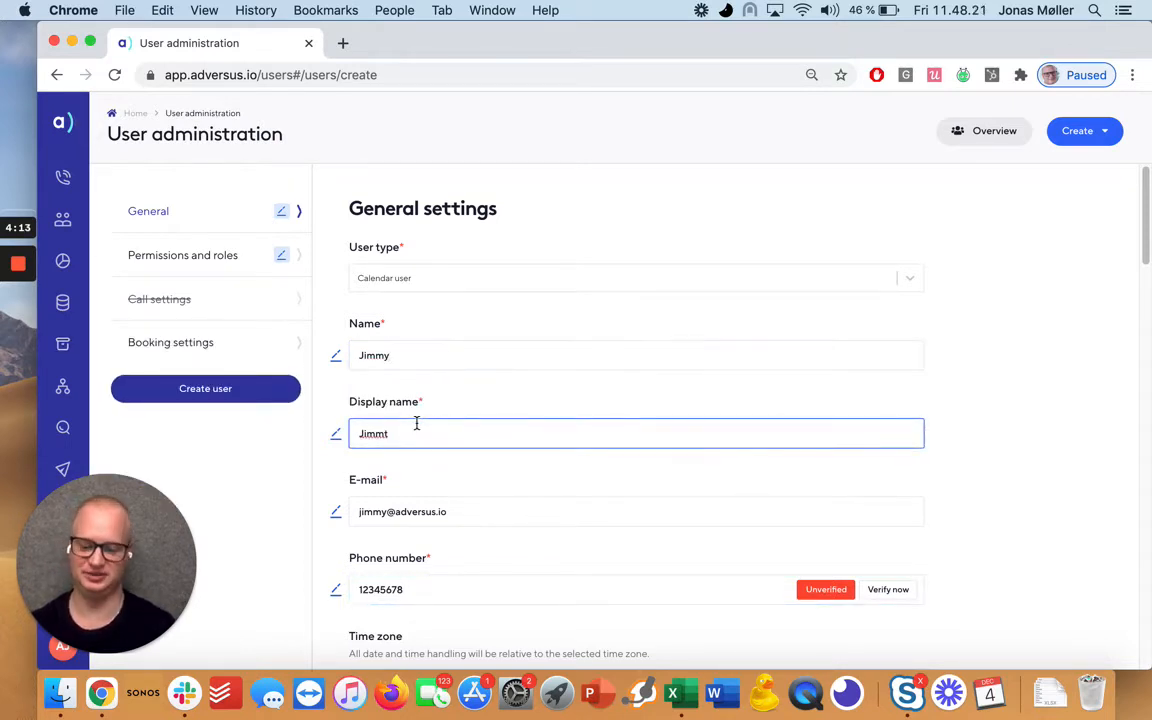
pyautogui.click(205, 388)
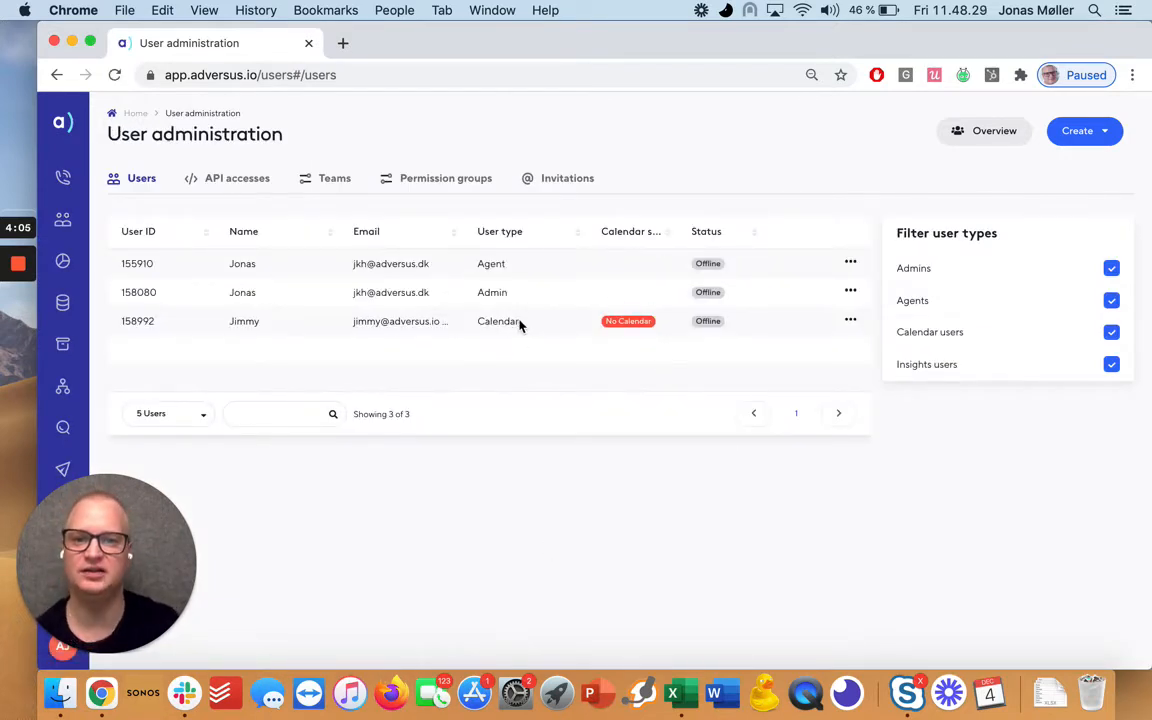
# Edit Jimmy's user and choose Add calendar in the Calendars section.
pyautogui.doubleClick(498, 321)
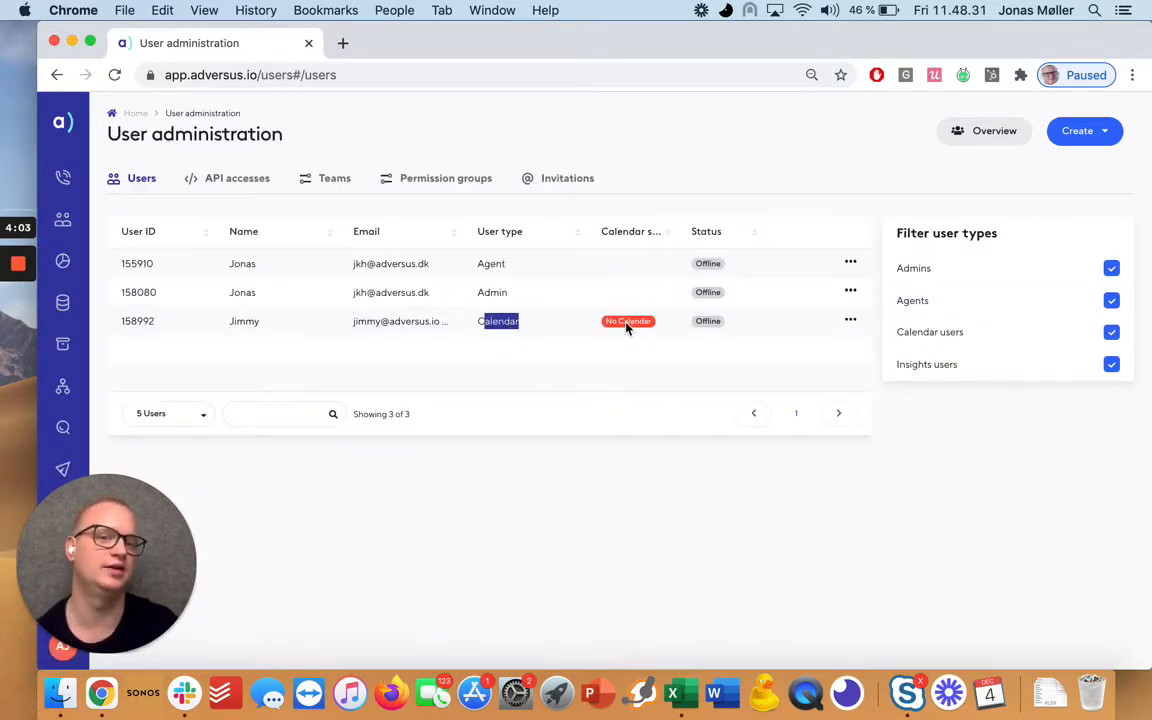
pyautogui.click(850, 320)
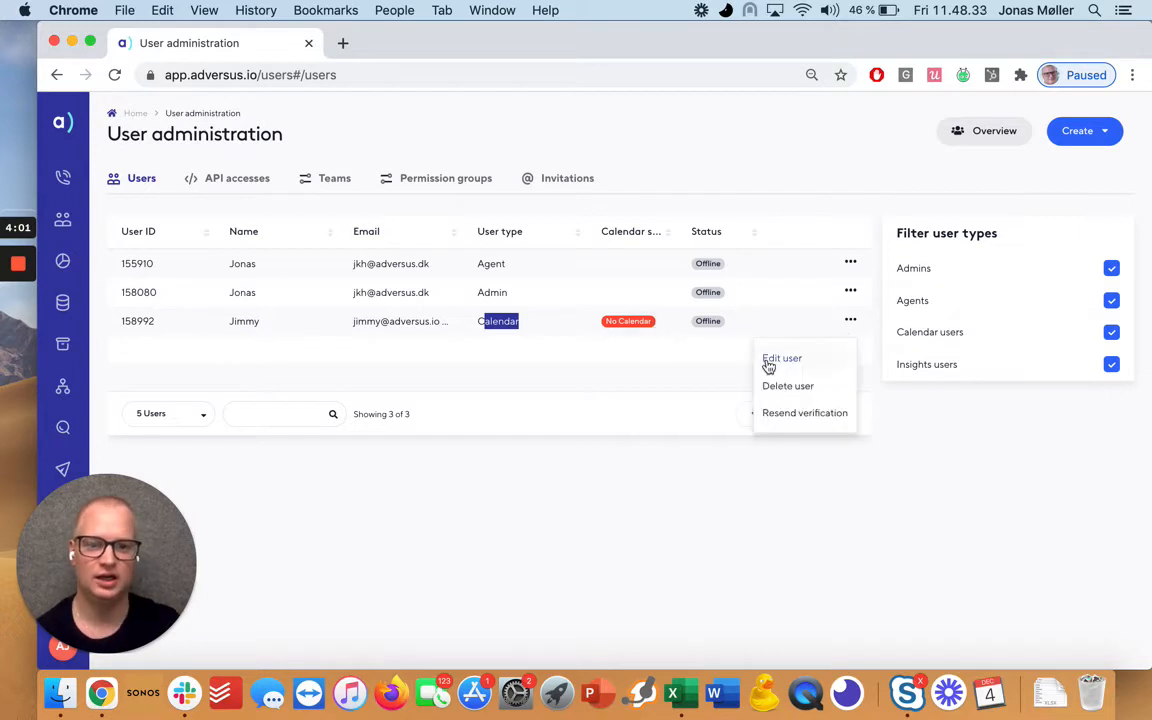
pyautogui.click(782, 358)
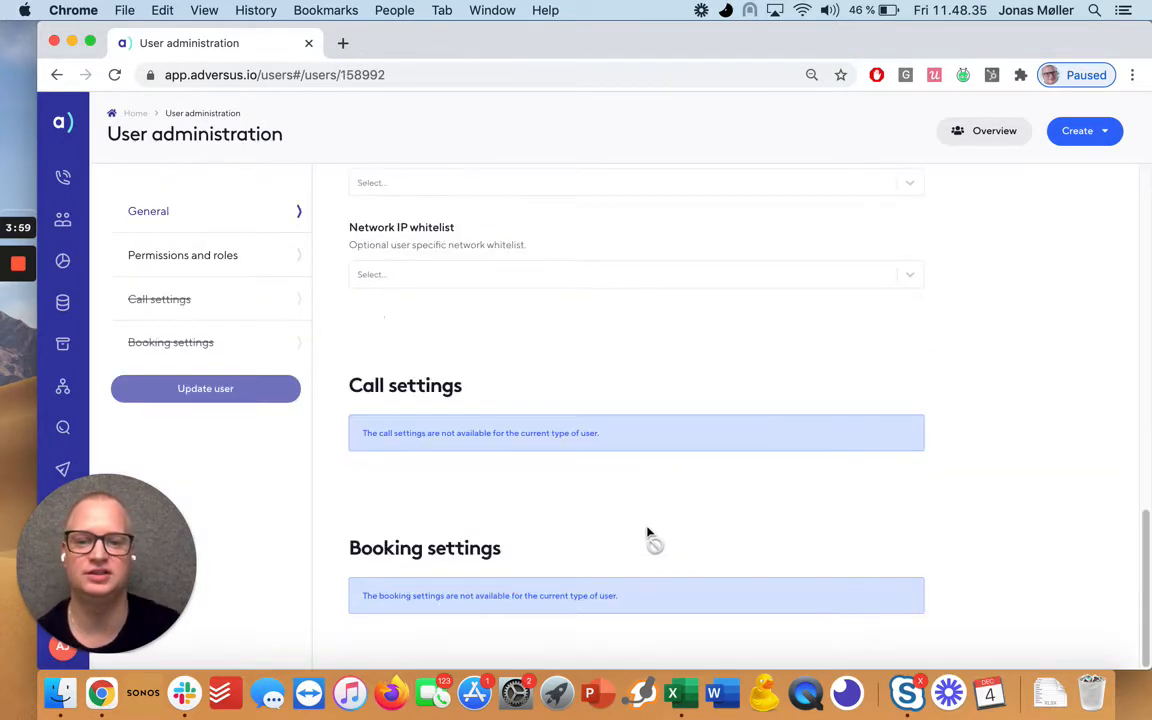
pyautogui.click(170, 342)
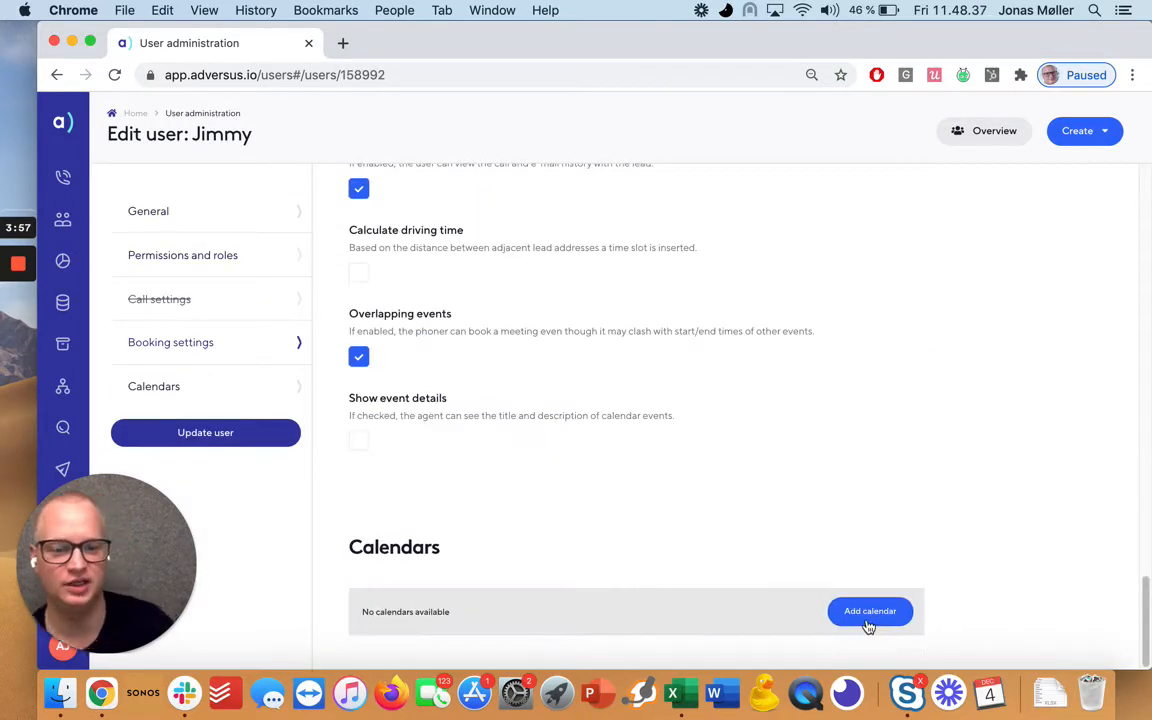
pyautogui.click(869, 611)
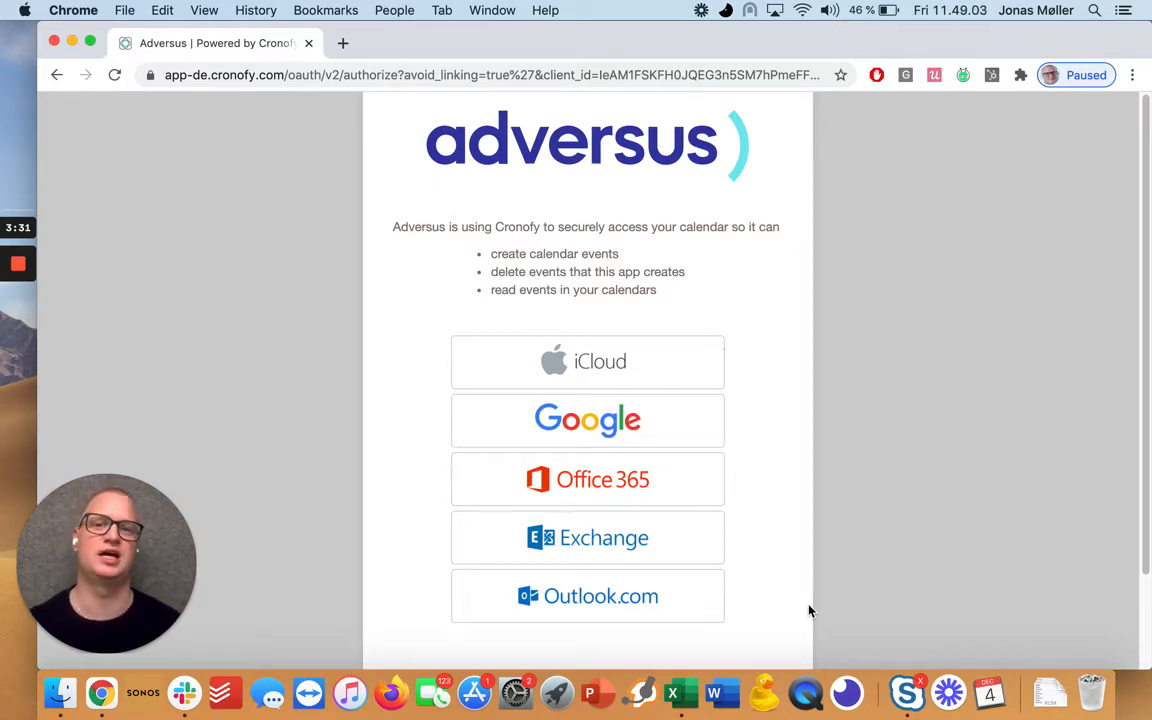
pyautogui.moveTo(670, 543)
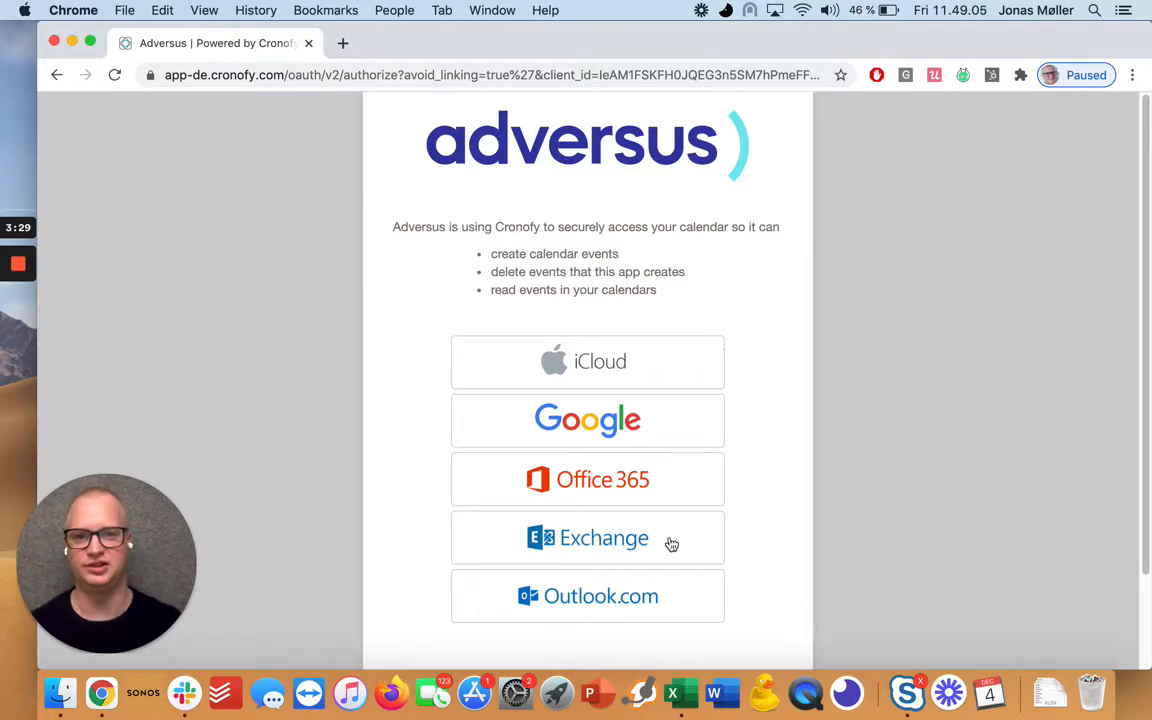
# Select Exchange on the Cronofy calendar provider page.
pyautogui.click(57, 74)
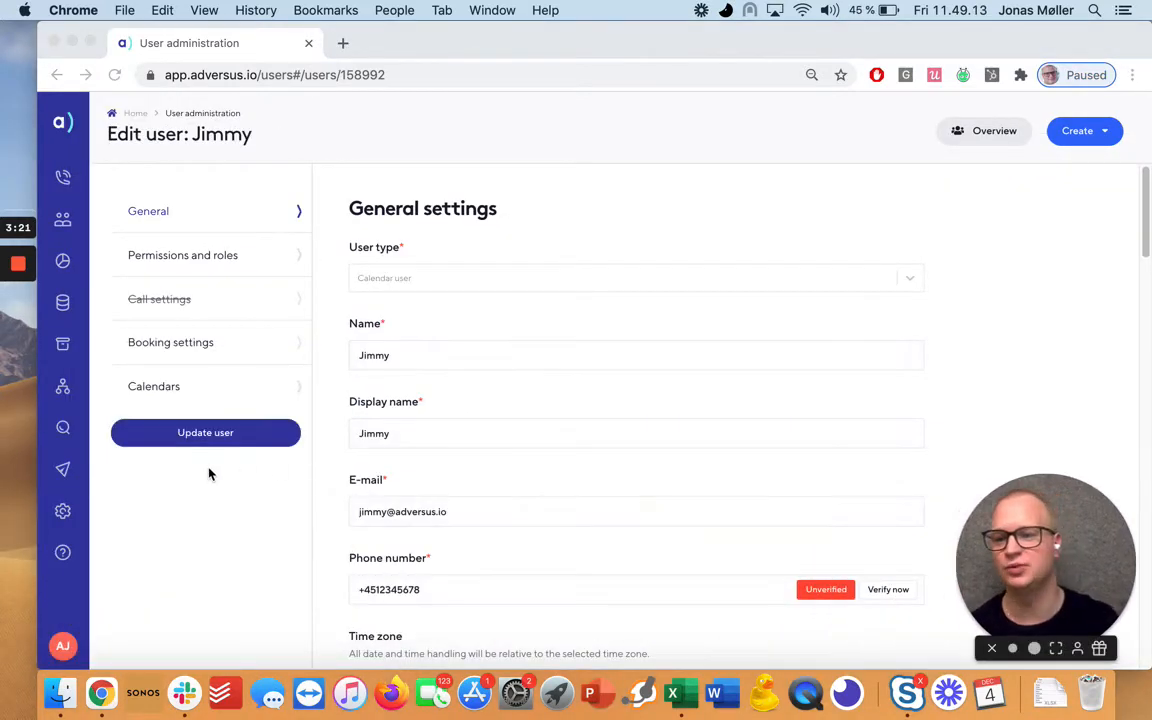
pyautogui.moveTo(95, 502)
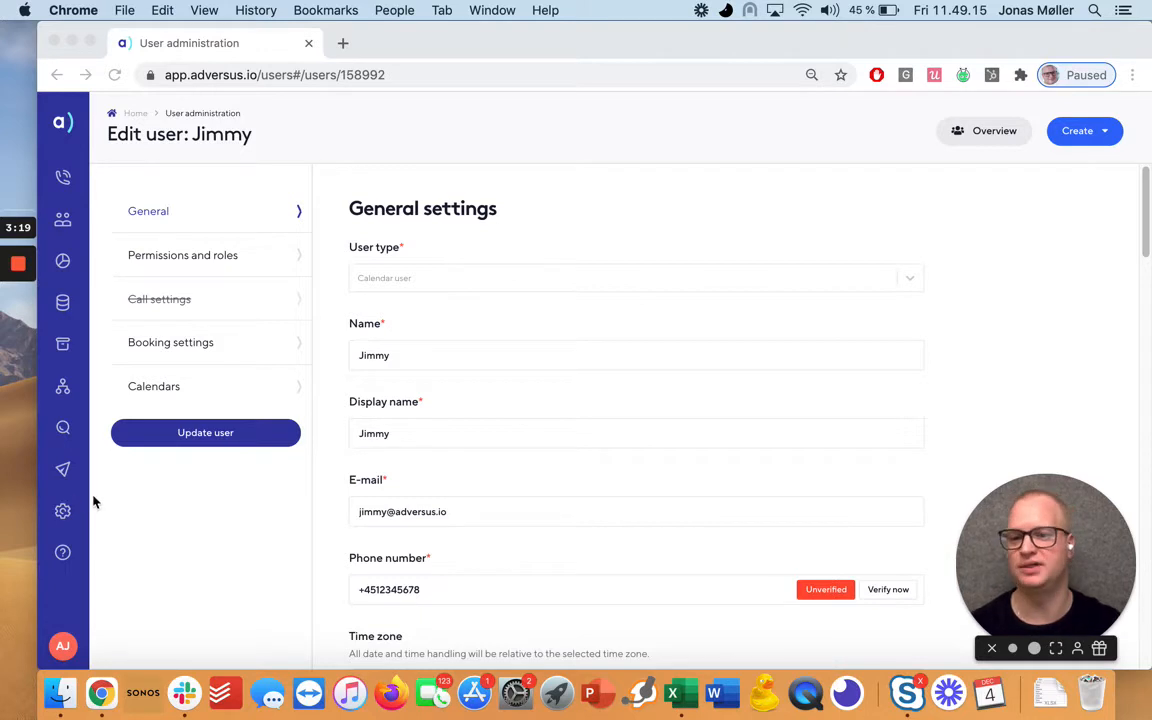
# Edit the Booking campaign from Settings > Campaigns.
pyautogui.click(63, 510)
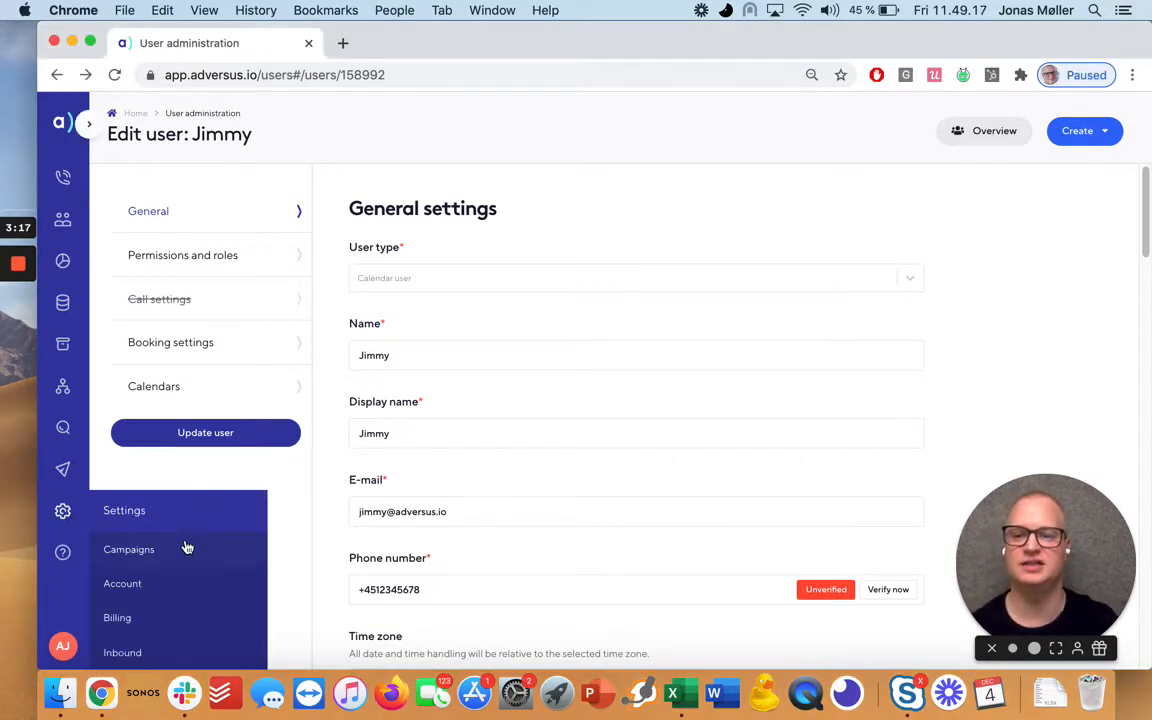
pyautogui.click(128, 549)
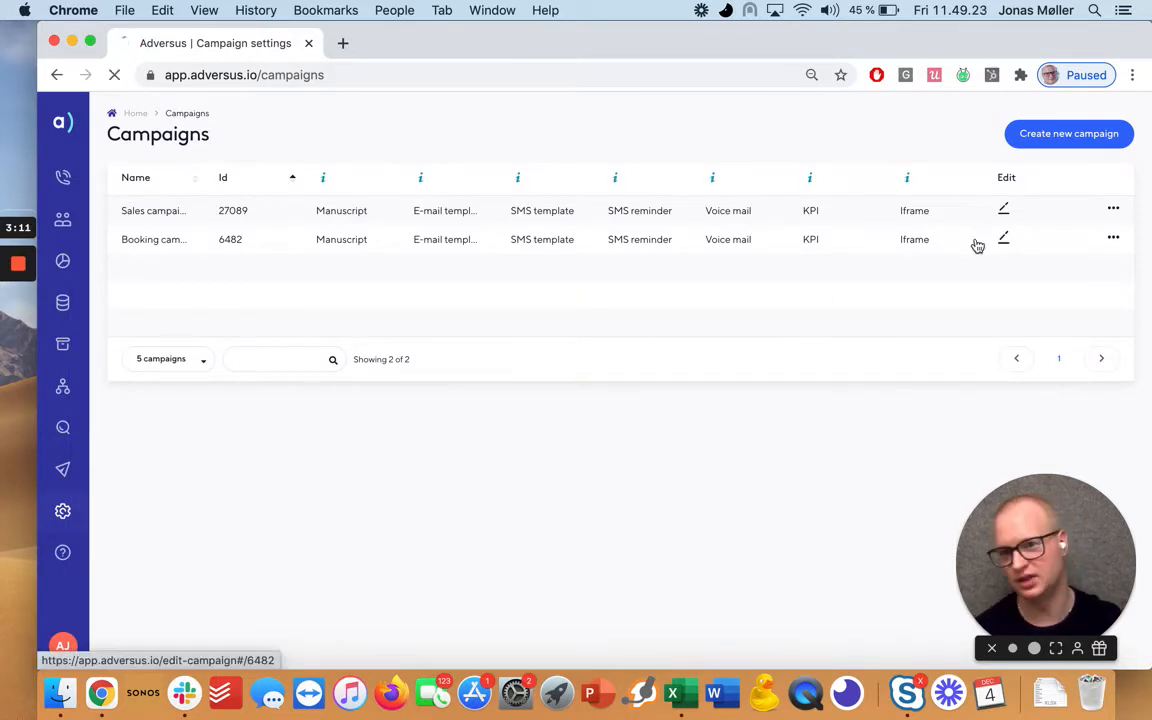
pyautogui.click(1004, 239)
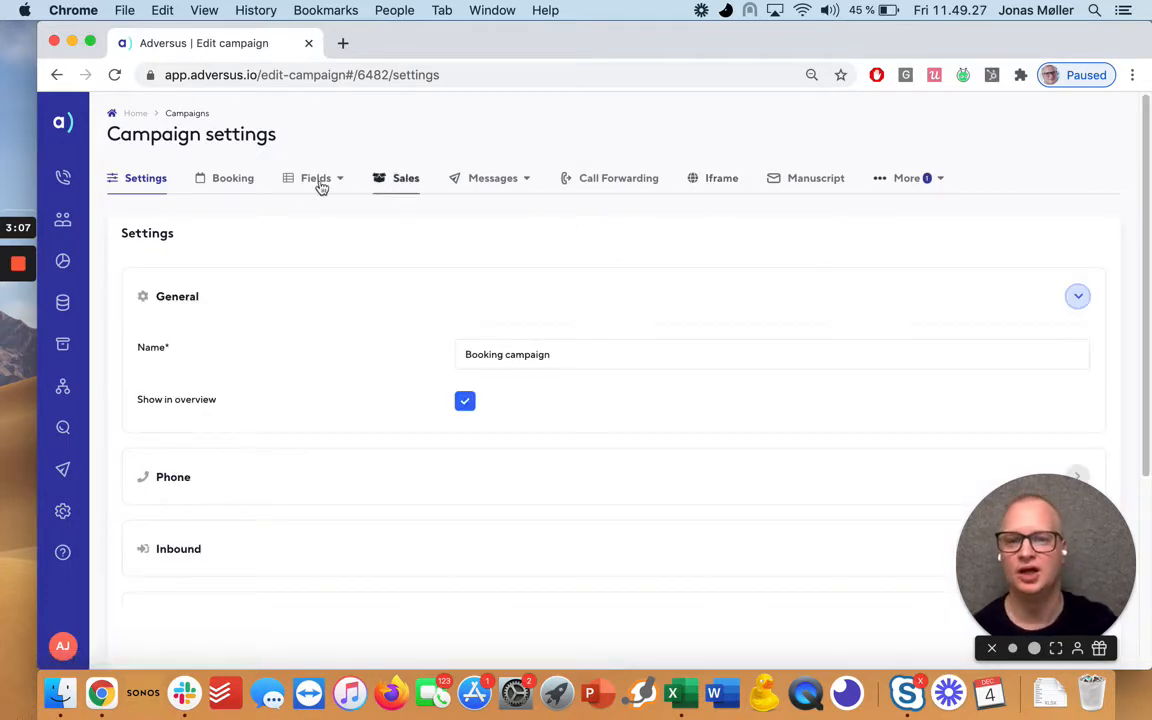
# Add a Calendar field set to show Always, then view the Booking settings.
pyautogui.click(343, 241)
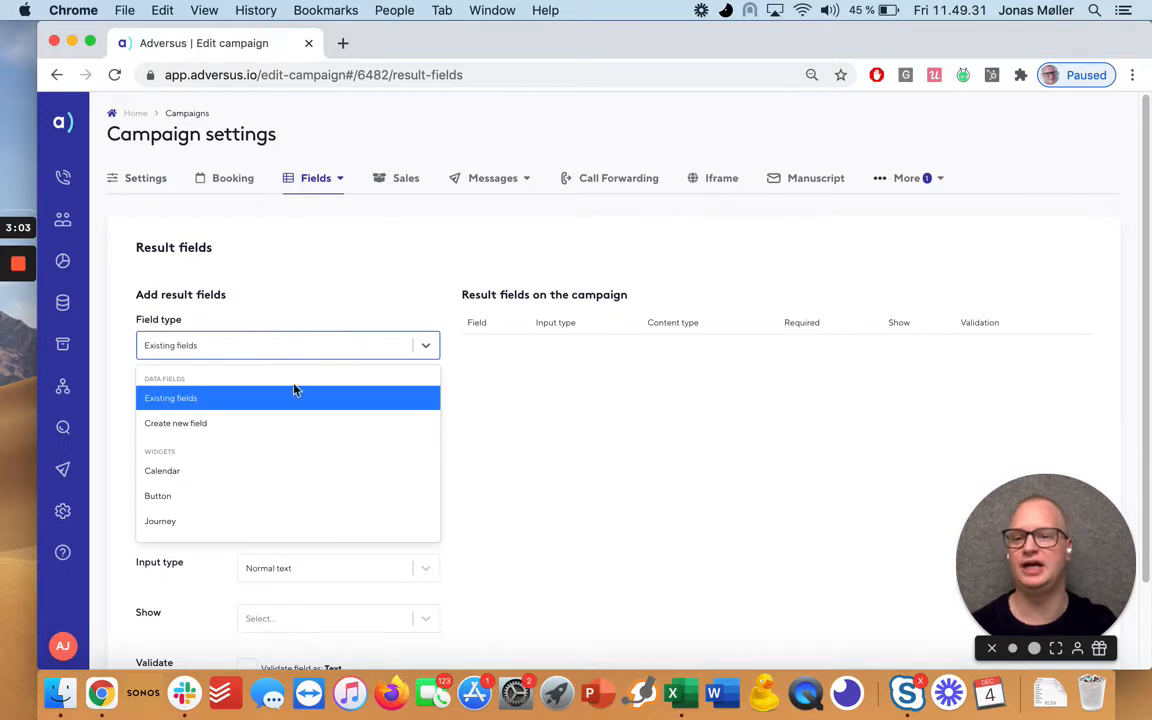
pyautogui.click(162, 470)
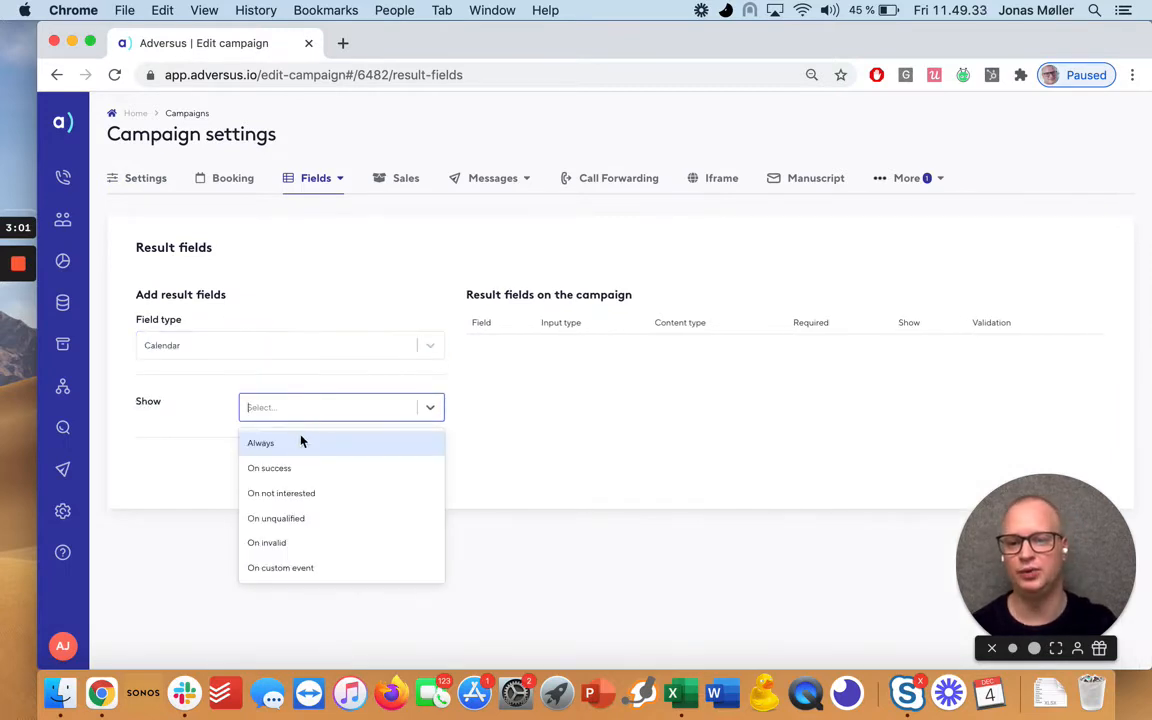
pyautogui.click(260, 442)
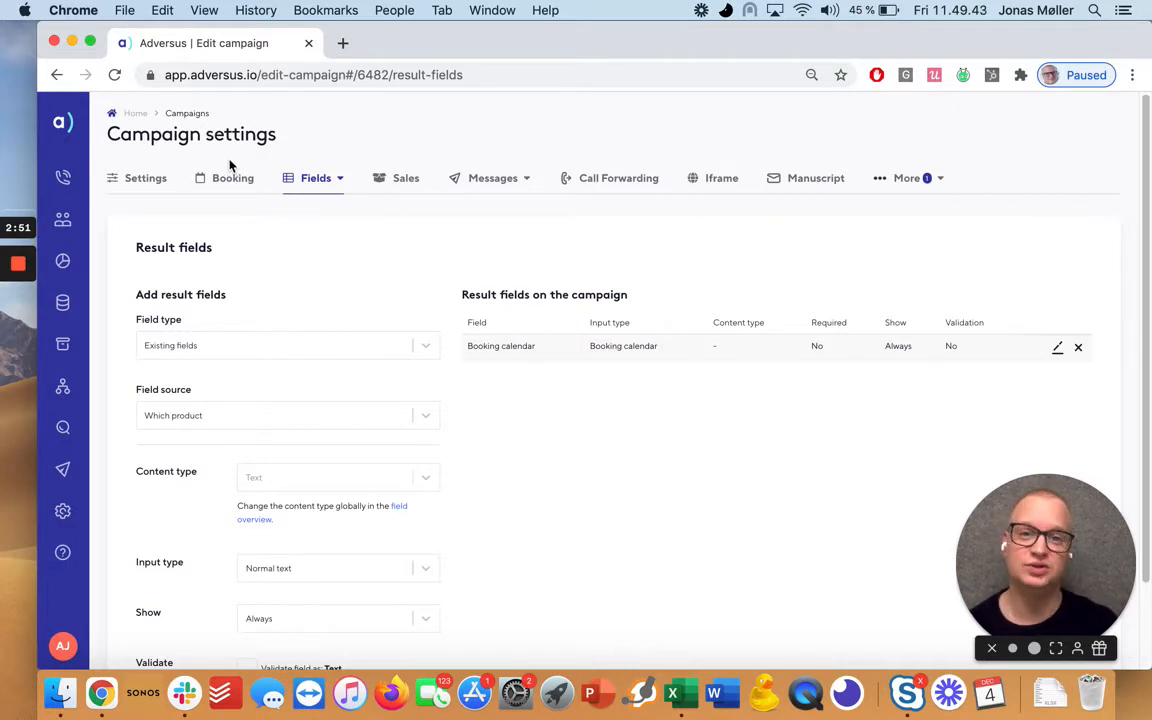
pyautogui.click(232, 178)
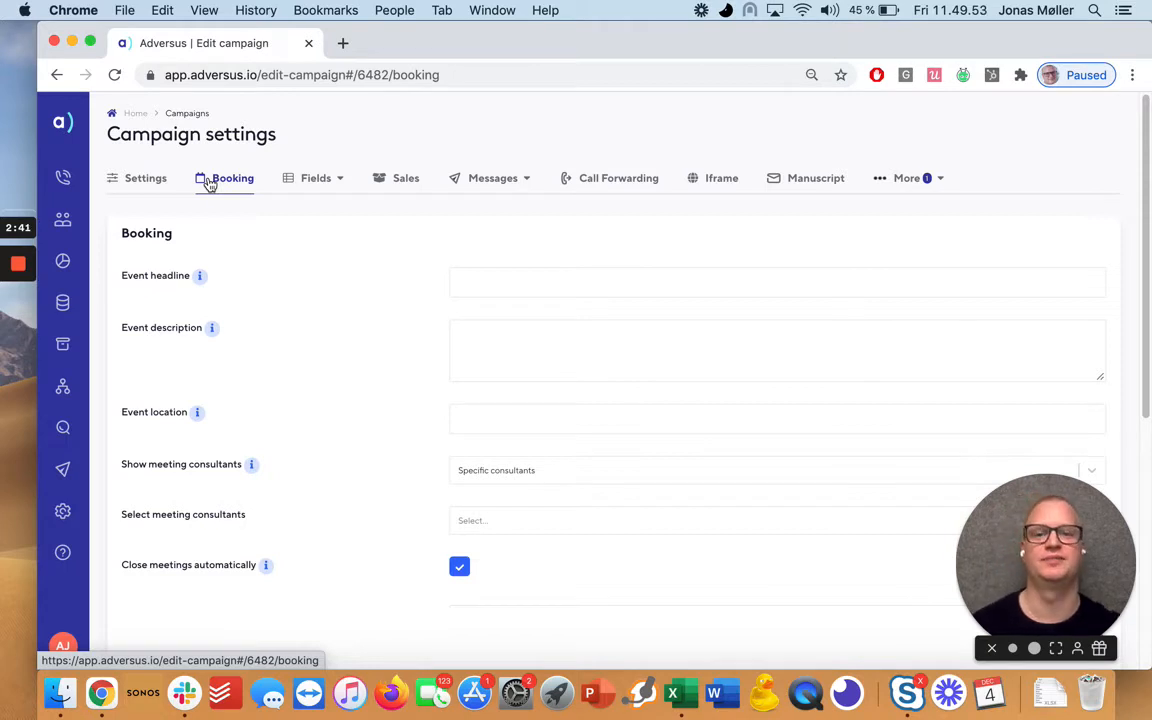
# Enter headline 'meeting with [7362]', lead field tags as description, and location Online.
pyautogui.write('m')
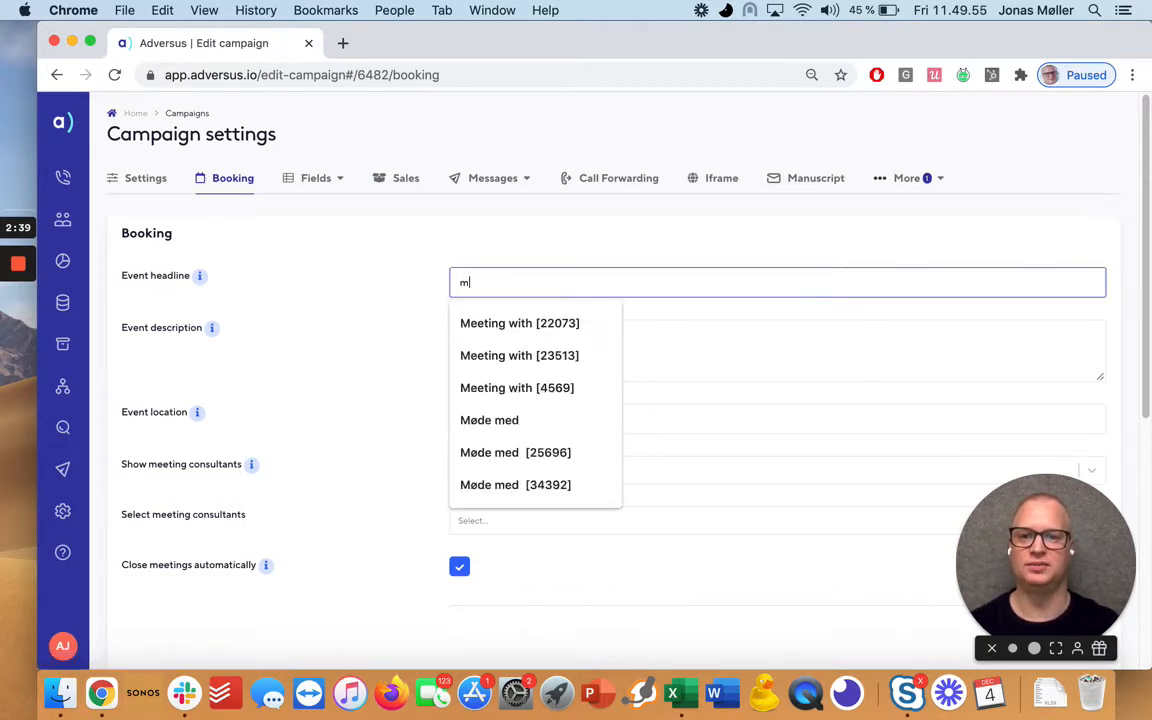
pyautogui.write('eeting w')
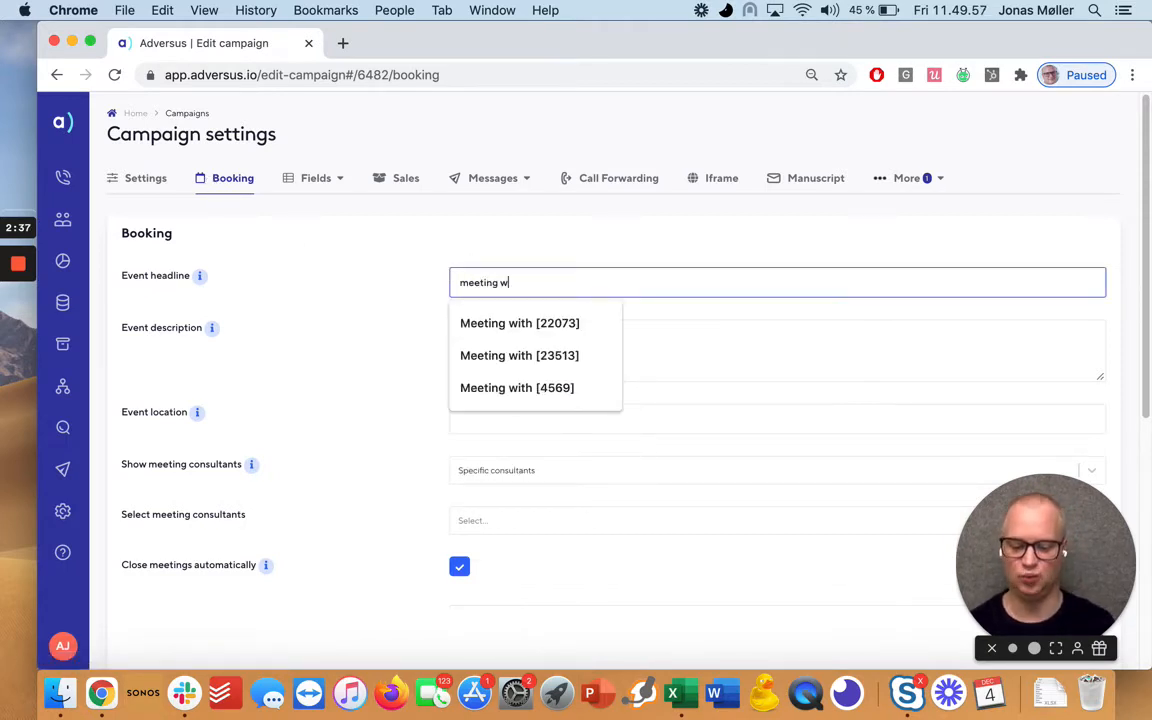
pyautogui.scroll(-3)
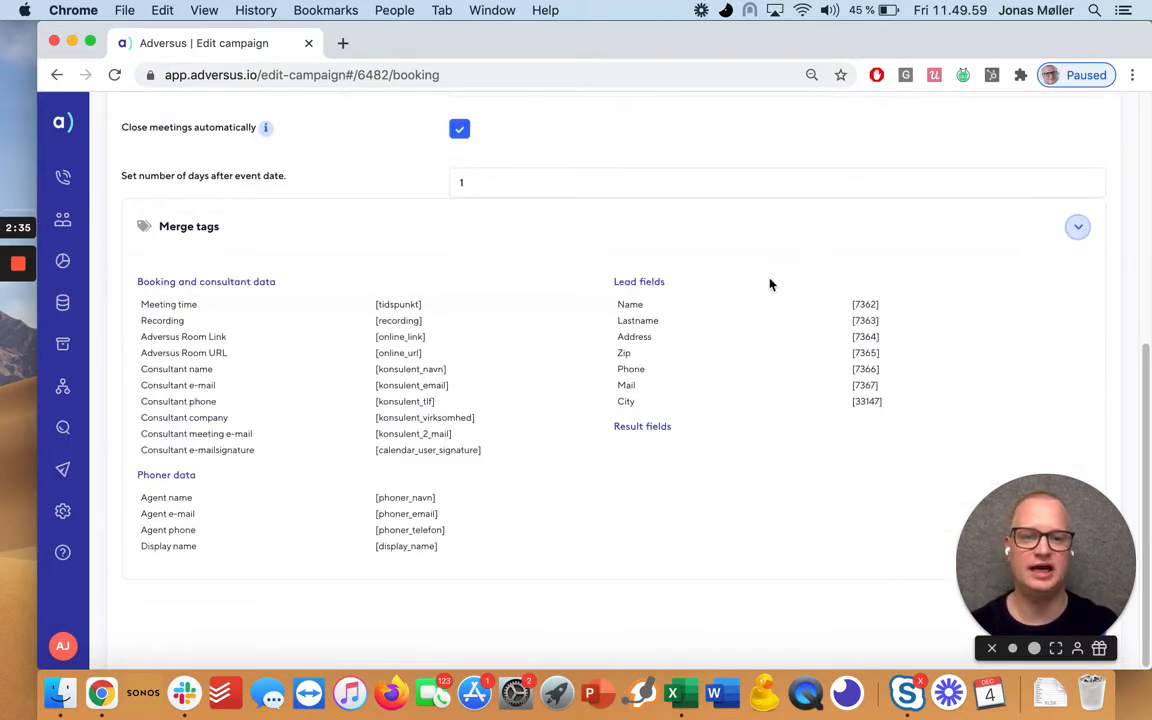
pyautogui.doubleClick(864, 304)
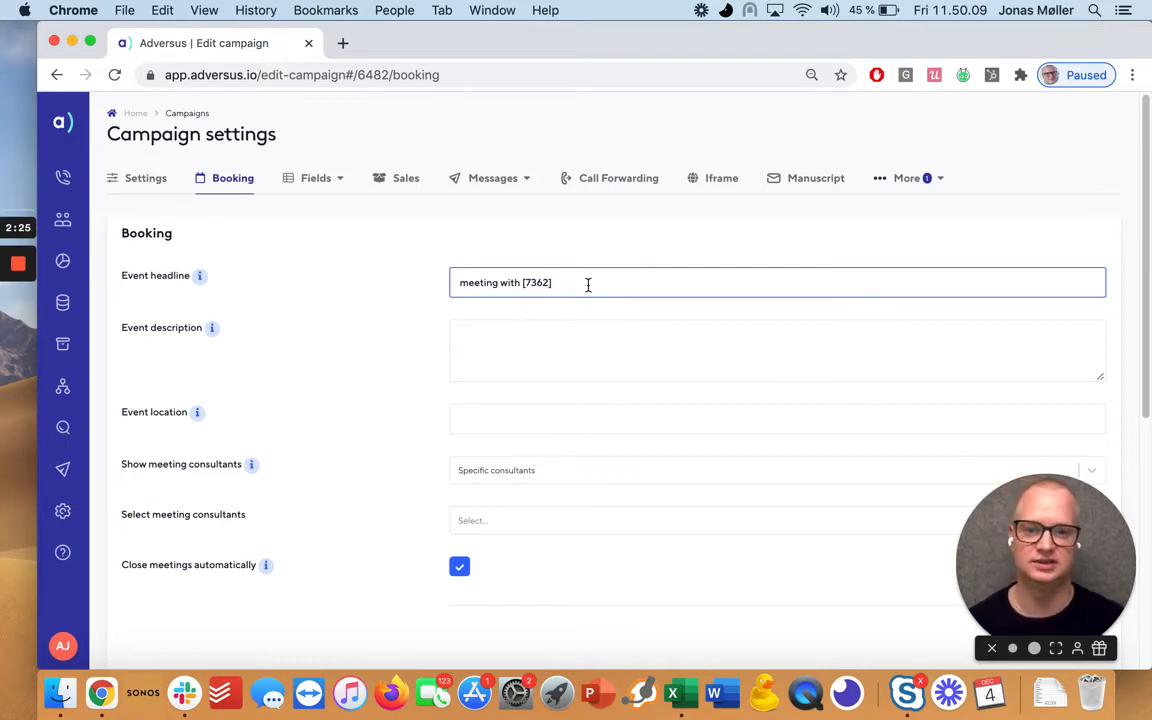
pyautogui.scroll(-3)
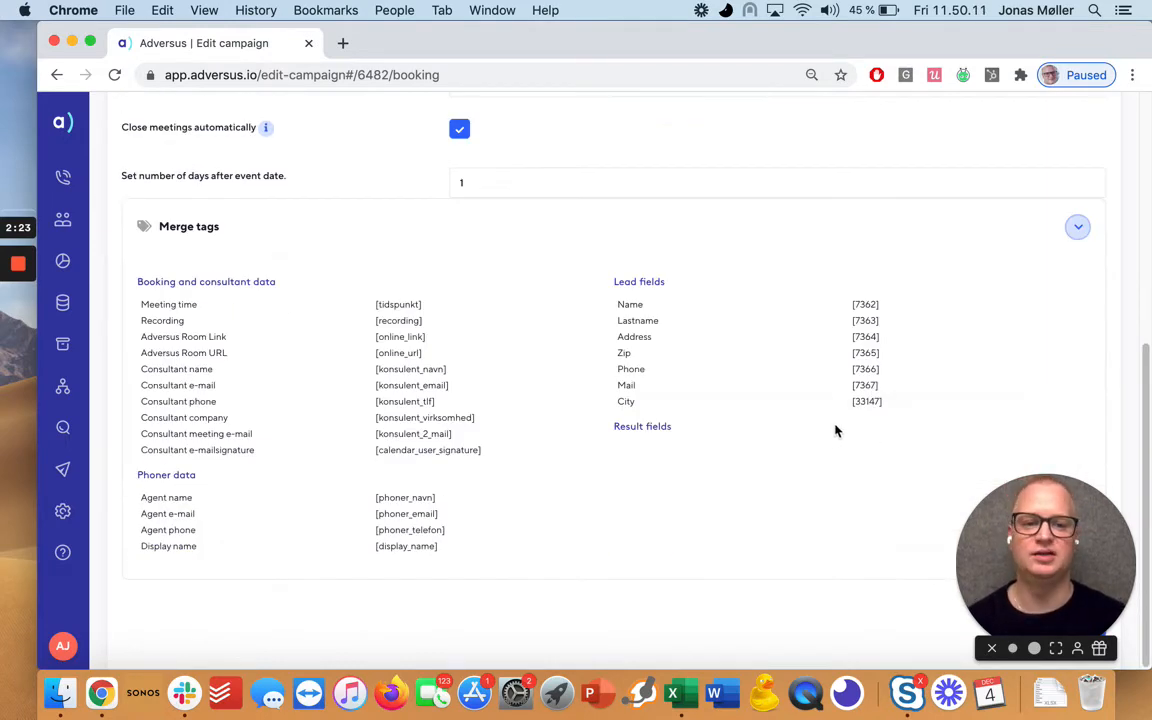
pyautogui.moveTo(618, 304); pyautogui.dragTo(880, 405)
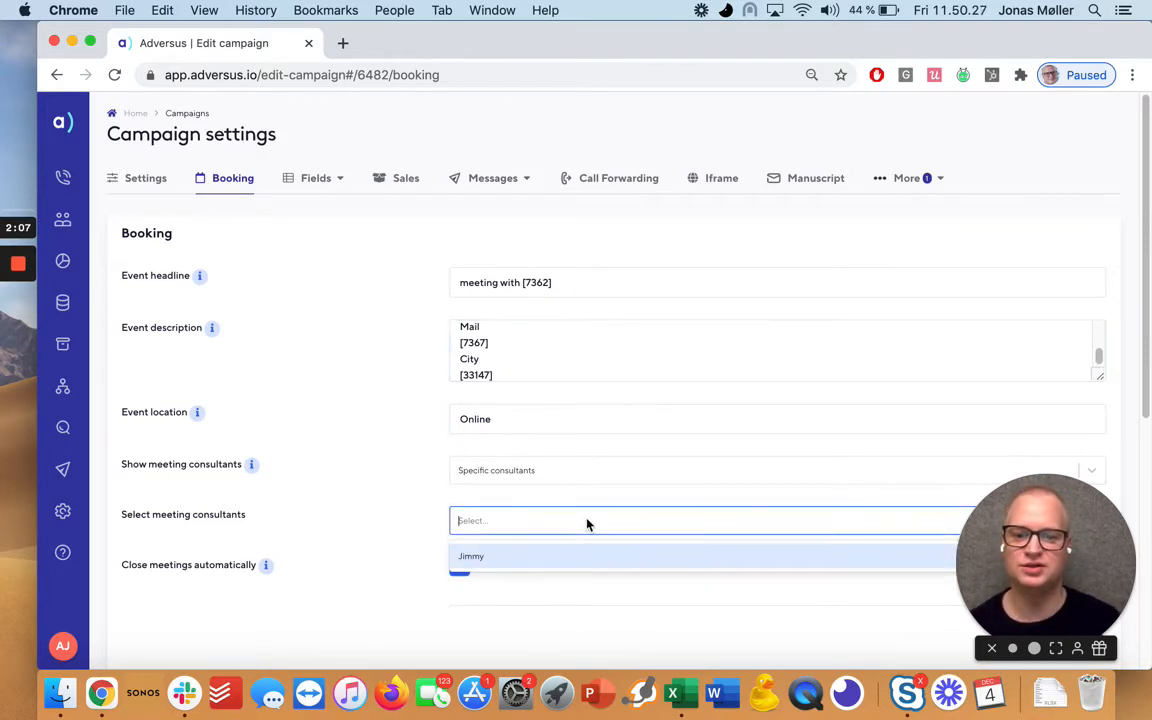
pyautogui.moveTo(590, 558)
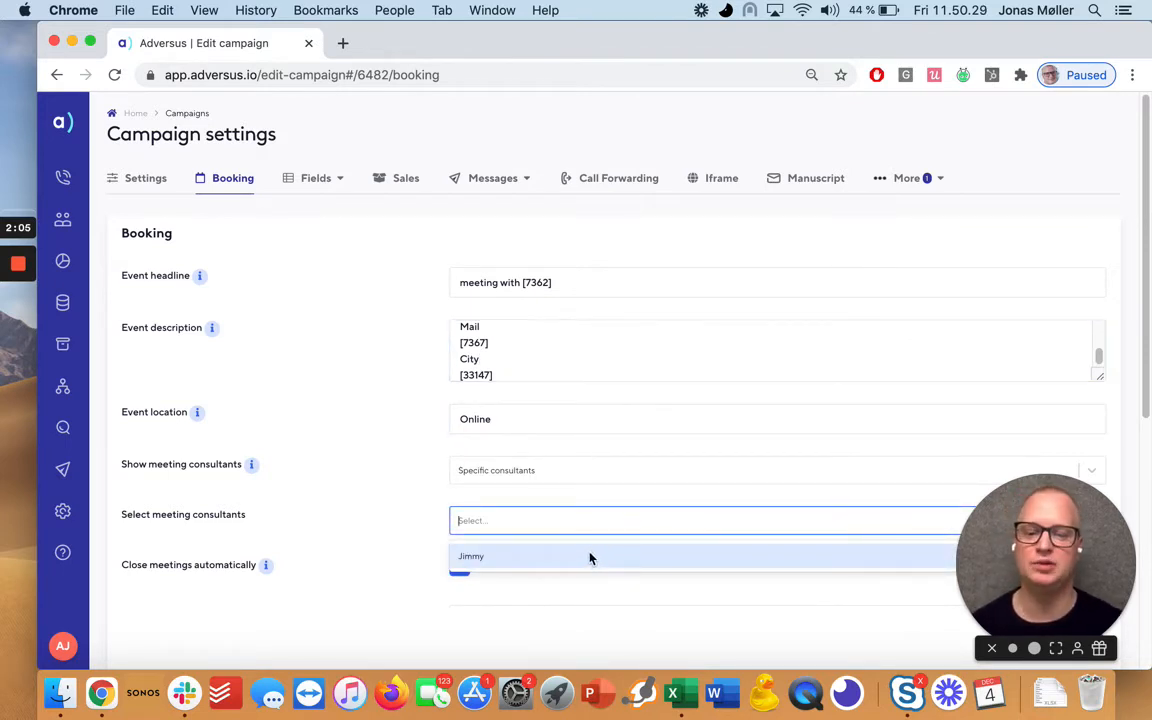
# Pick Jimmy as meeting consultant and save the Booking campaign's settings.
pyautogui.click(471, 556)
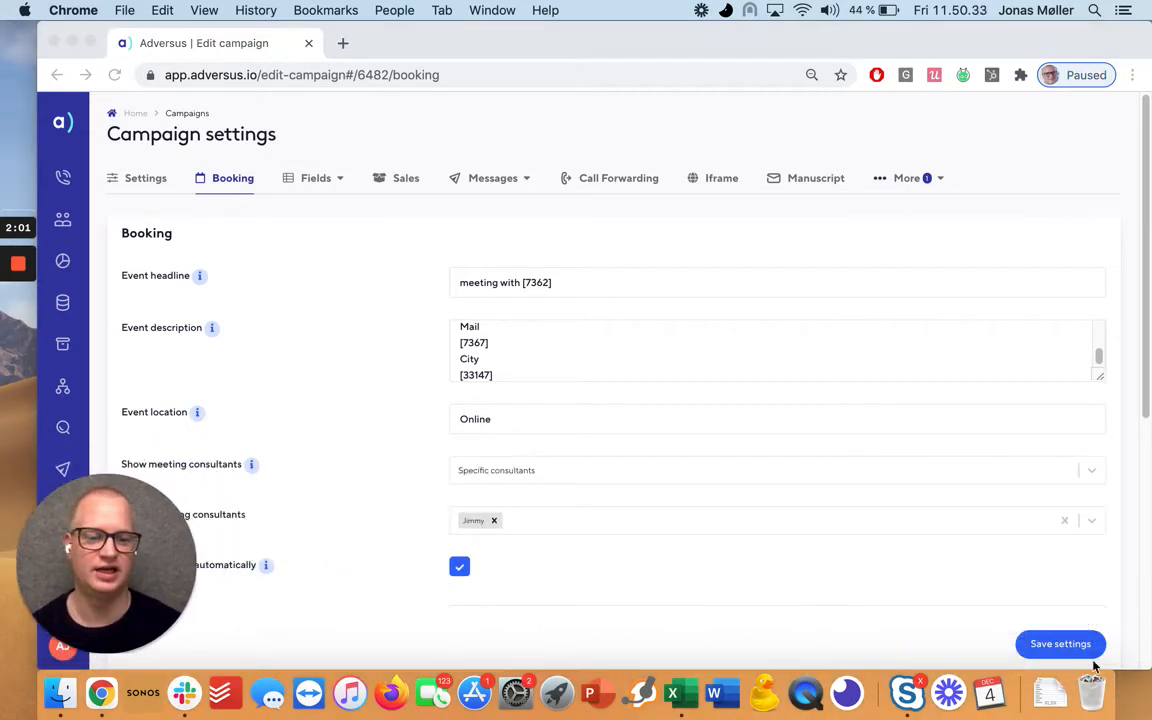
pyautogui.click(1060, 643)
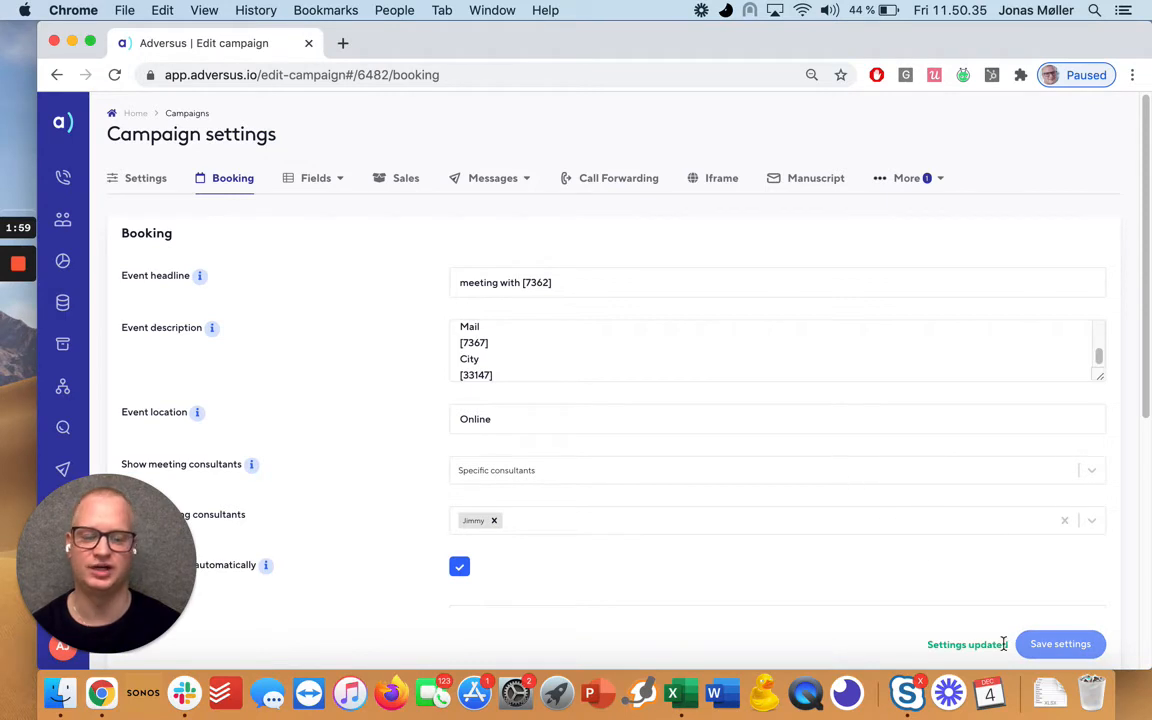
pyautogui.moveTo(880, 554)
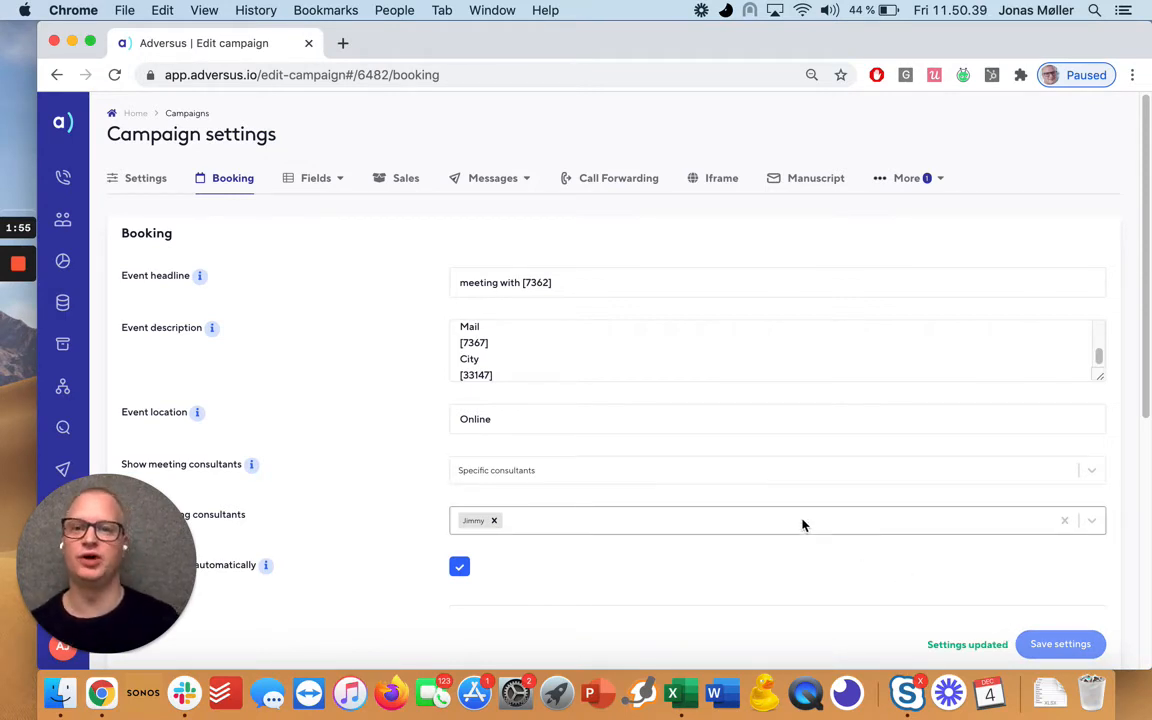
pyautogui.moveTo(798, 519)
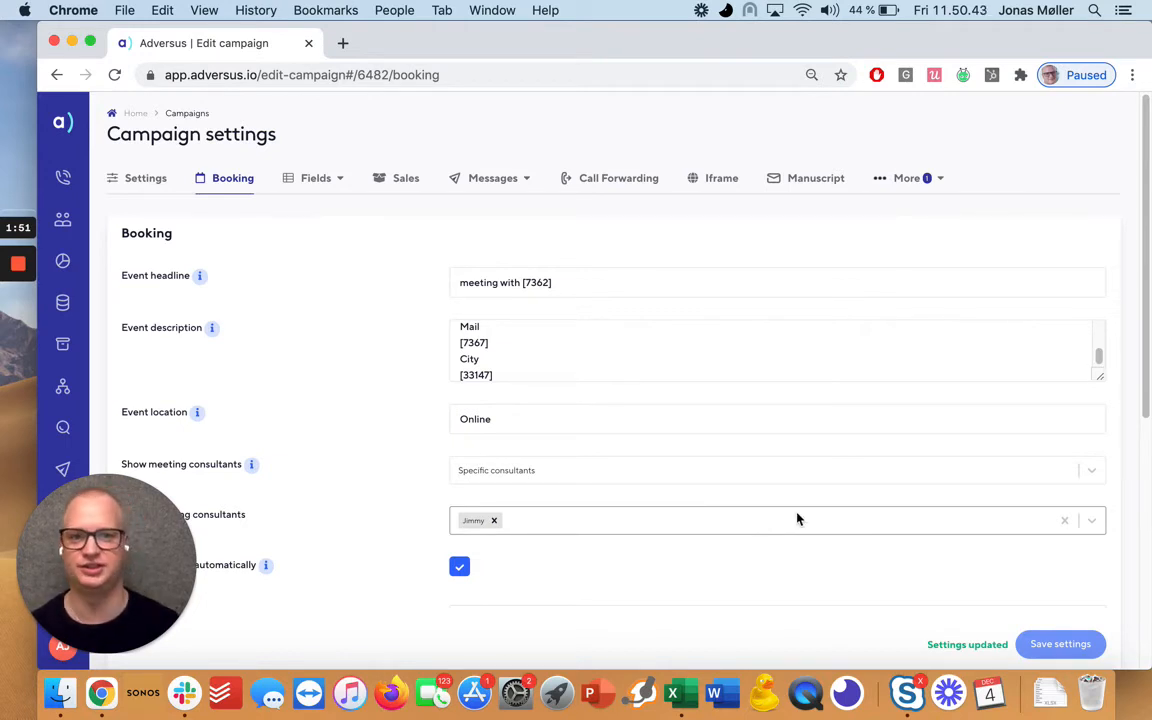
# Start the Booking campaign in the Dialer to load Jonas's lead.
pyautogui.click(62, 177)
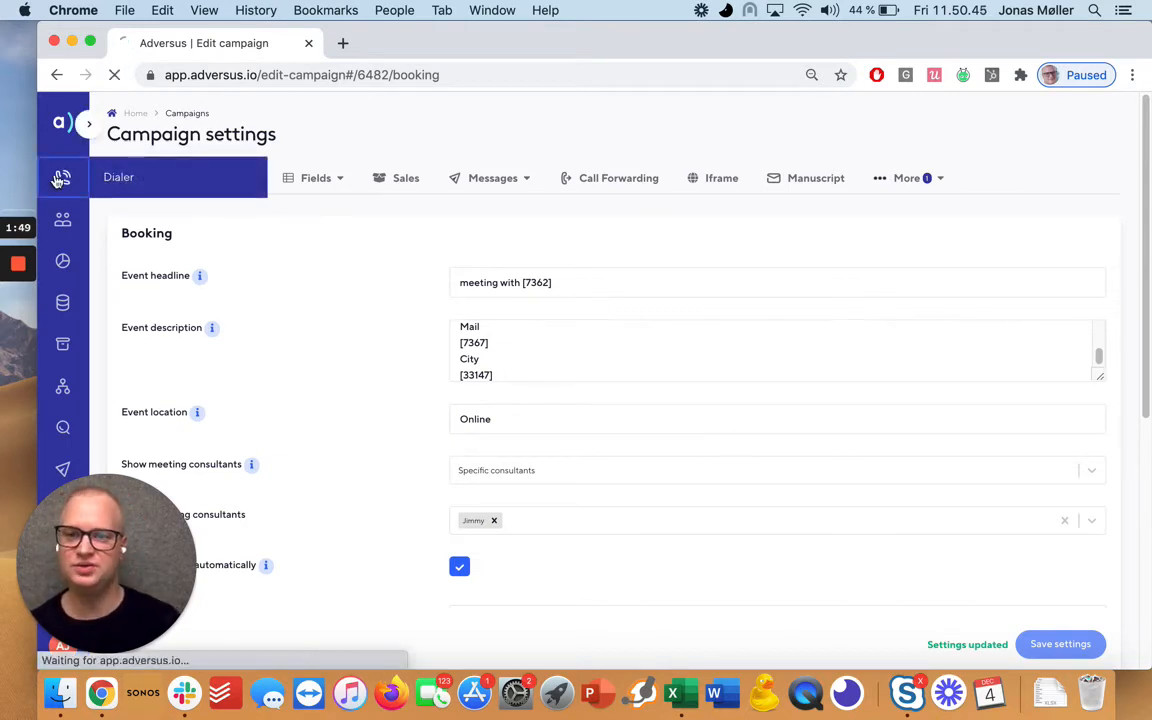
pyautogui.click(62, 177)
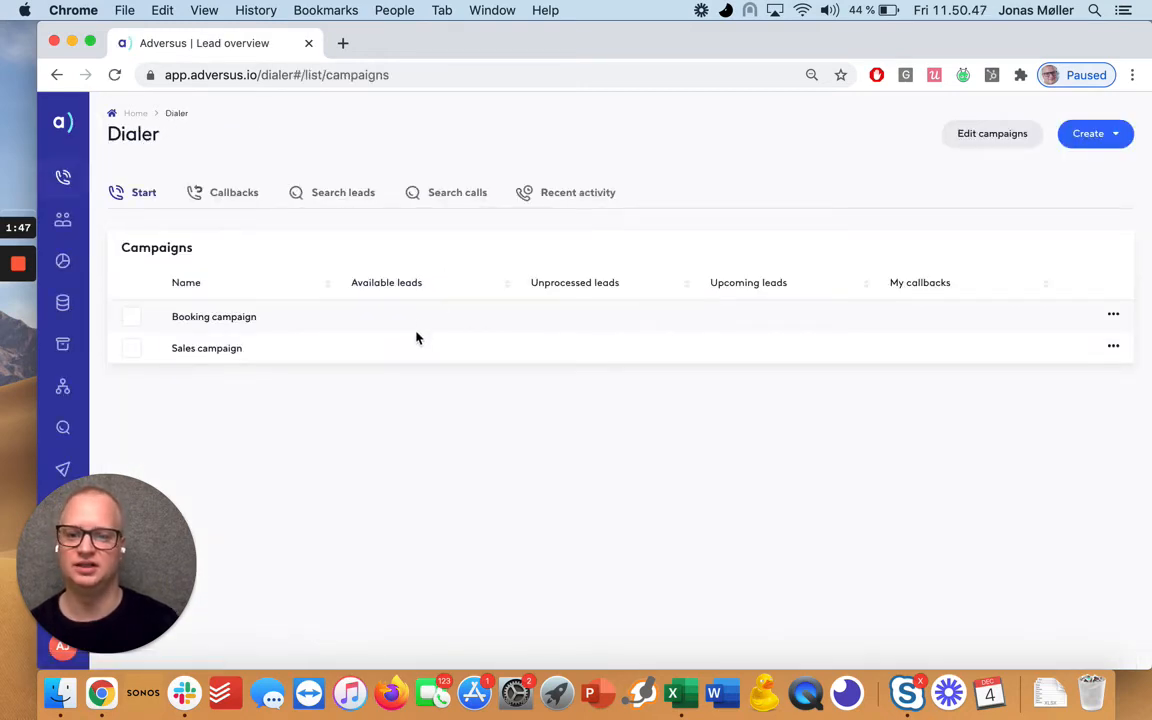
pyautogui.click(213, 316)
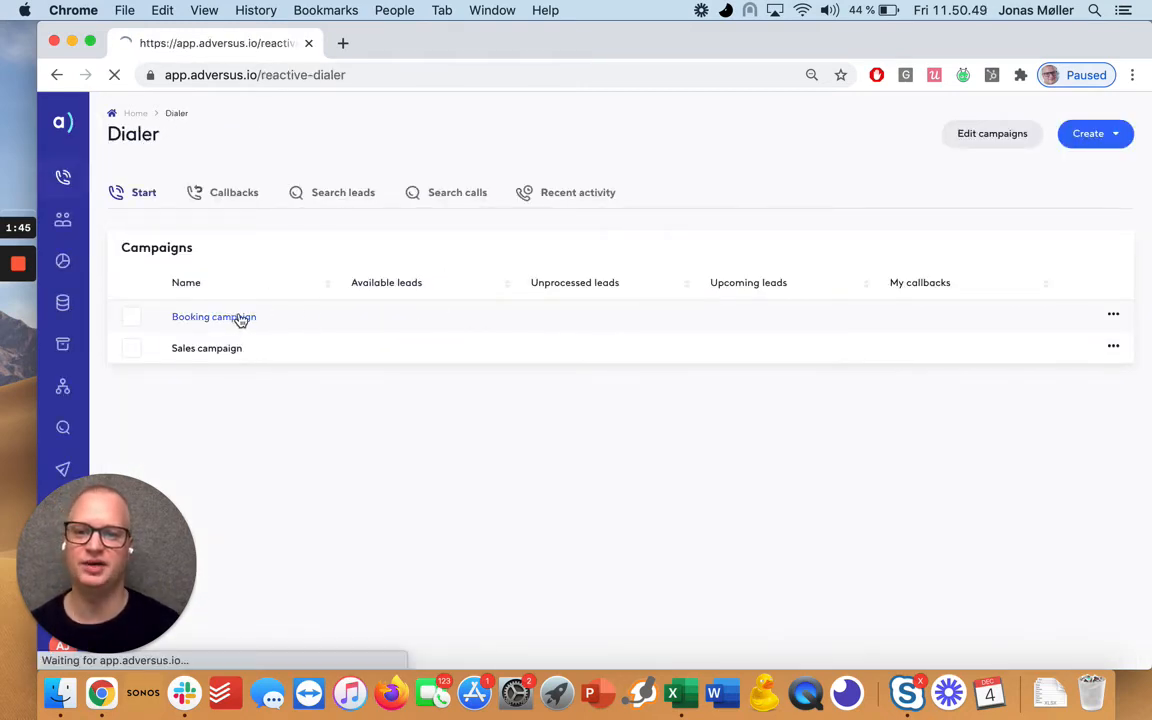
pyautogui.click(213, 316)
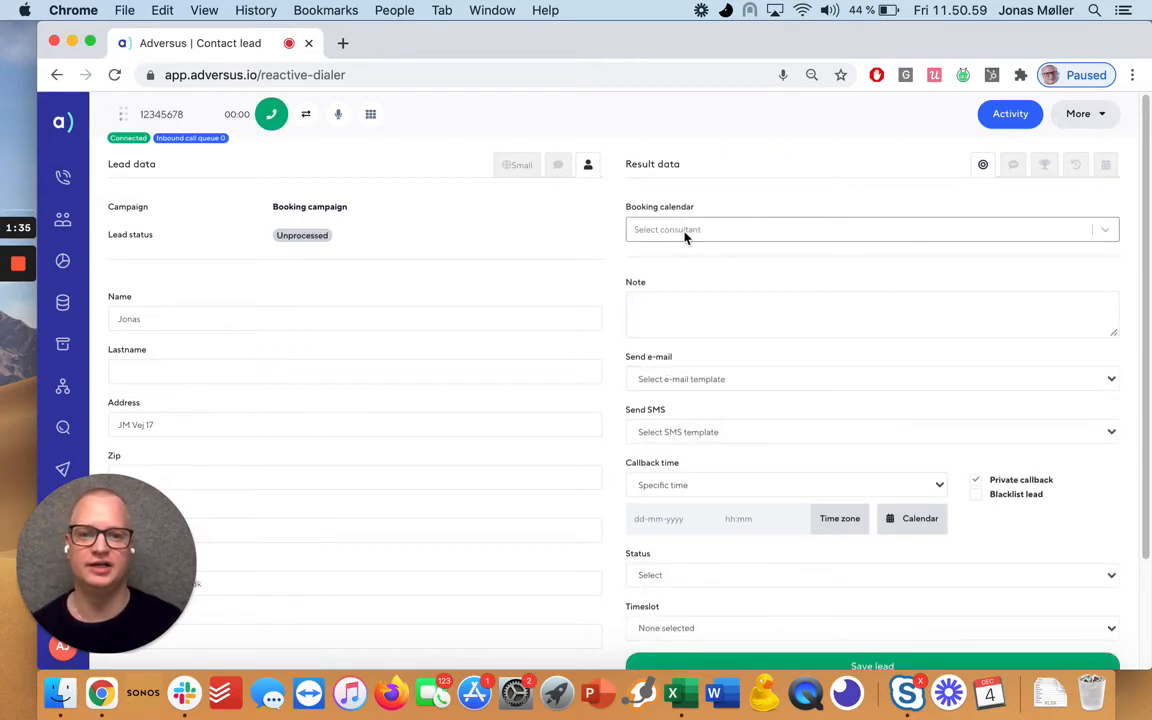
# Book Jimmy on Thursday 10 December 2020, 8:00–10:00, and save the booking.
pyautogui.click(870, 229)
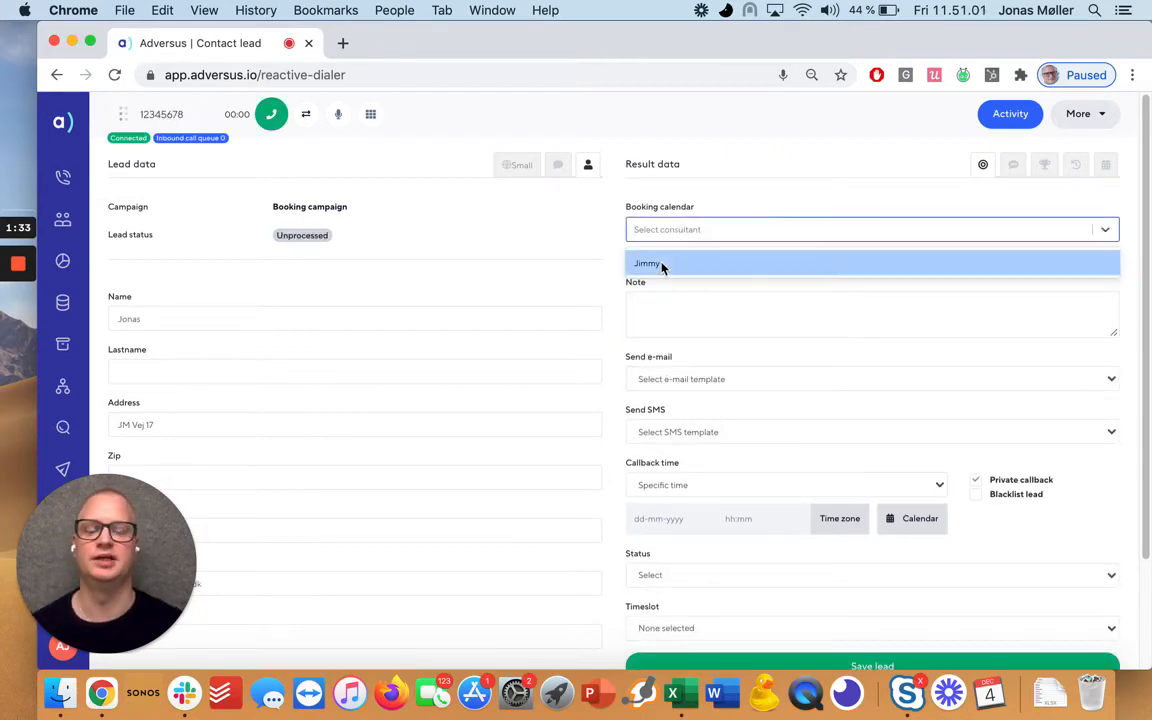
pyautogui.click(647, 263)
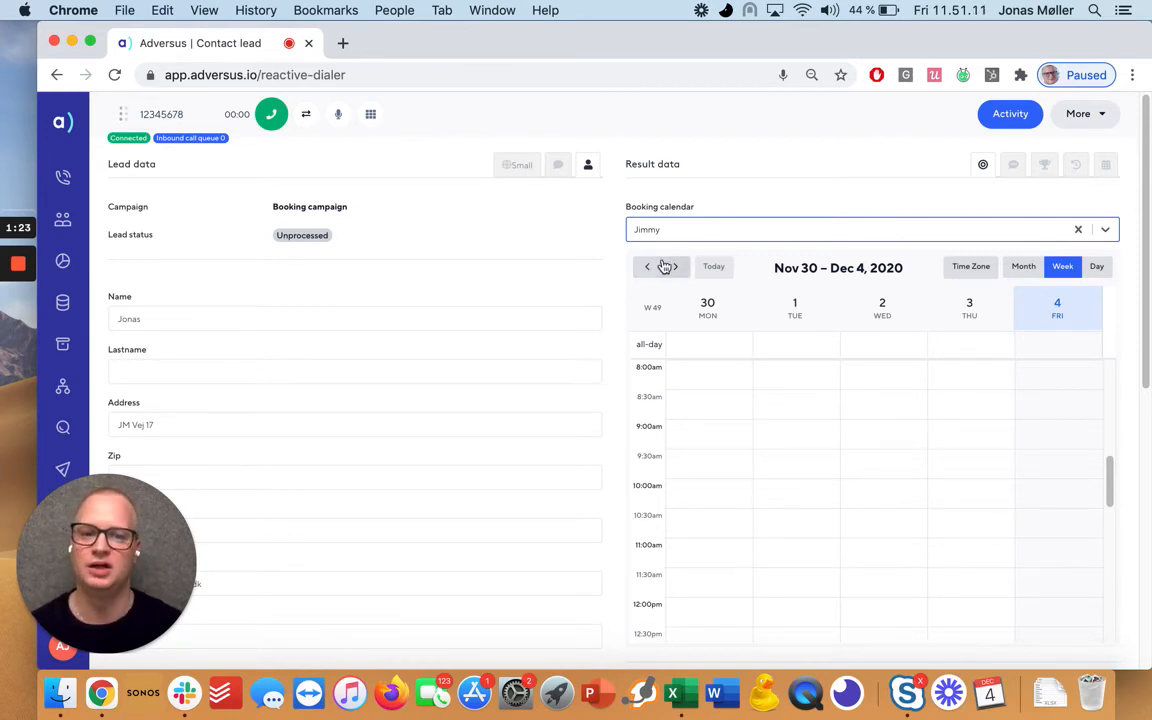
pyautogui.click(675, 267)
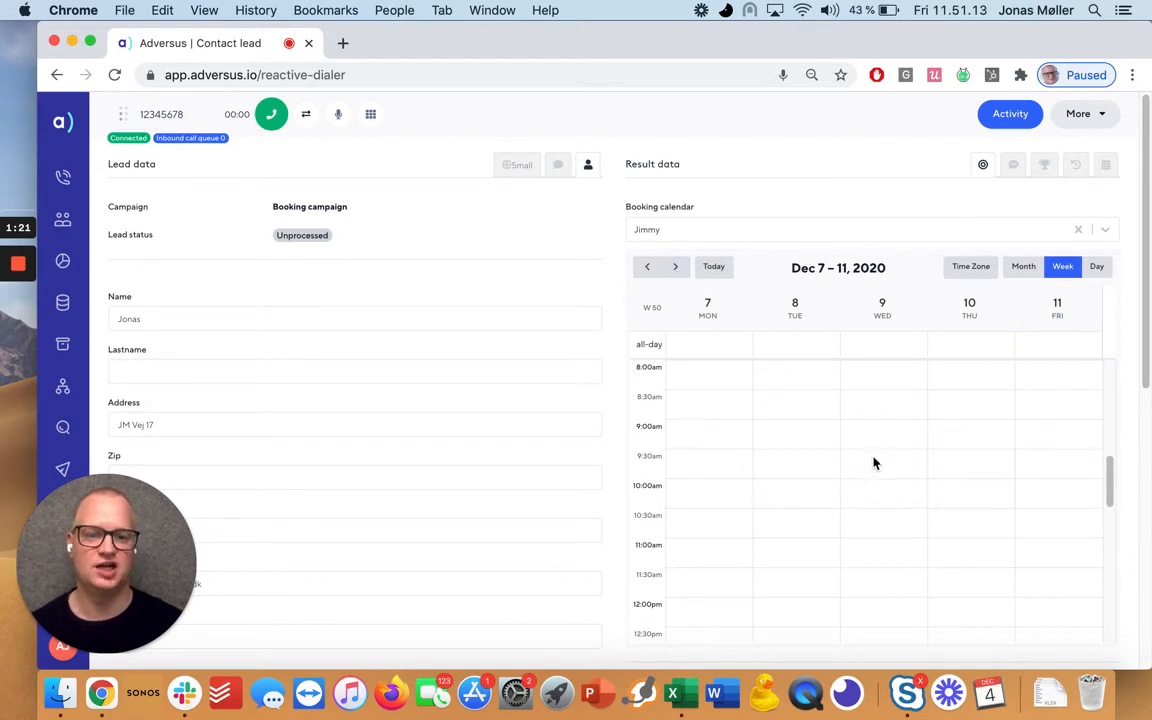
pyautogui.moveTo(964, 374)
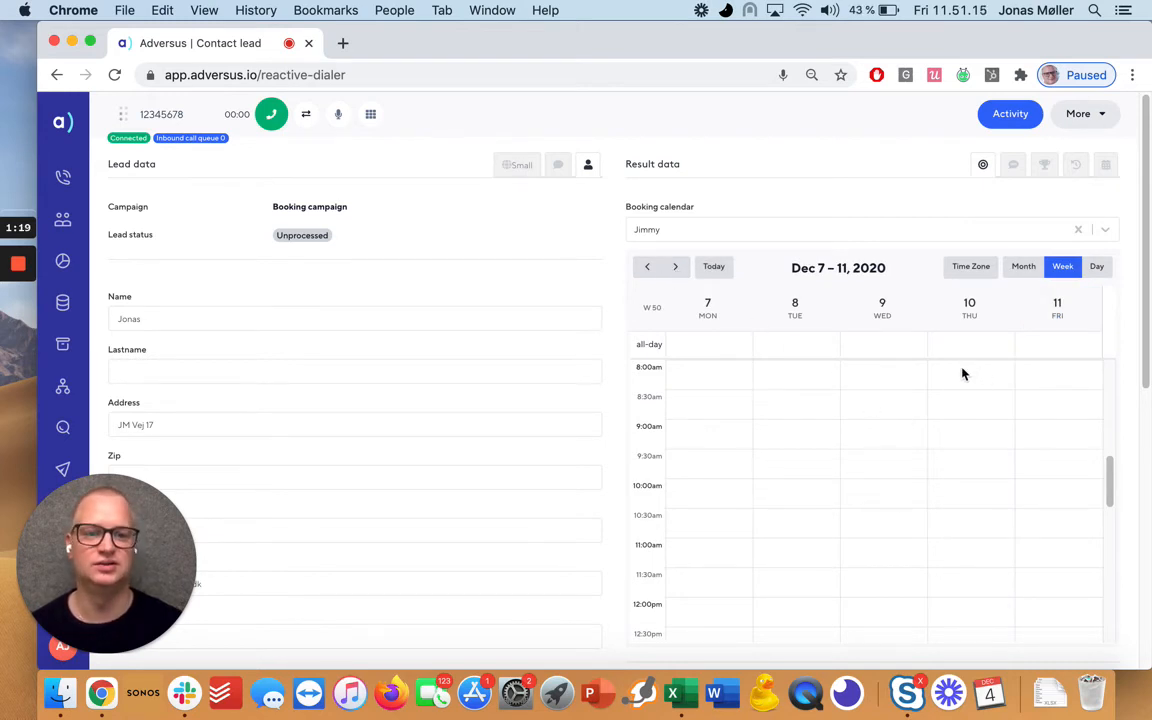
pyautogui.click(969, 388)
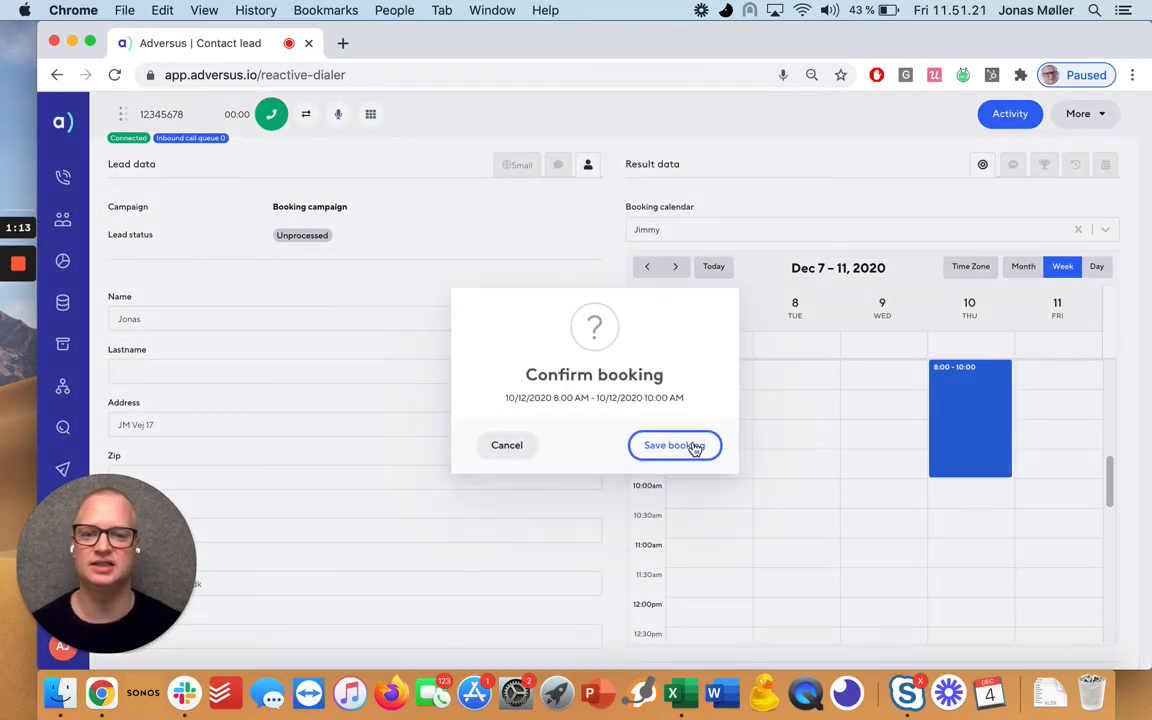
pyautogui.click(674, 445)
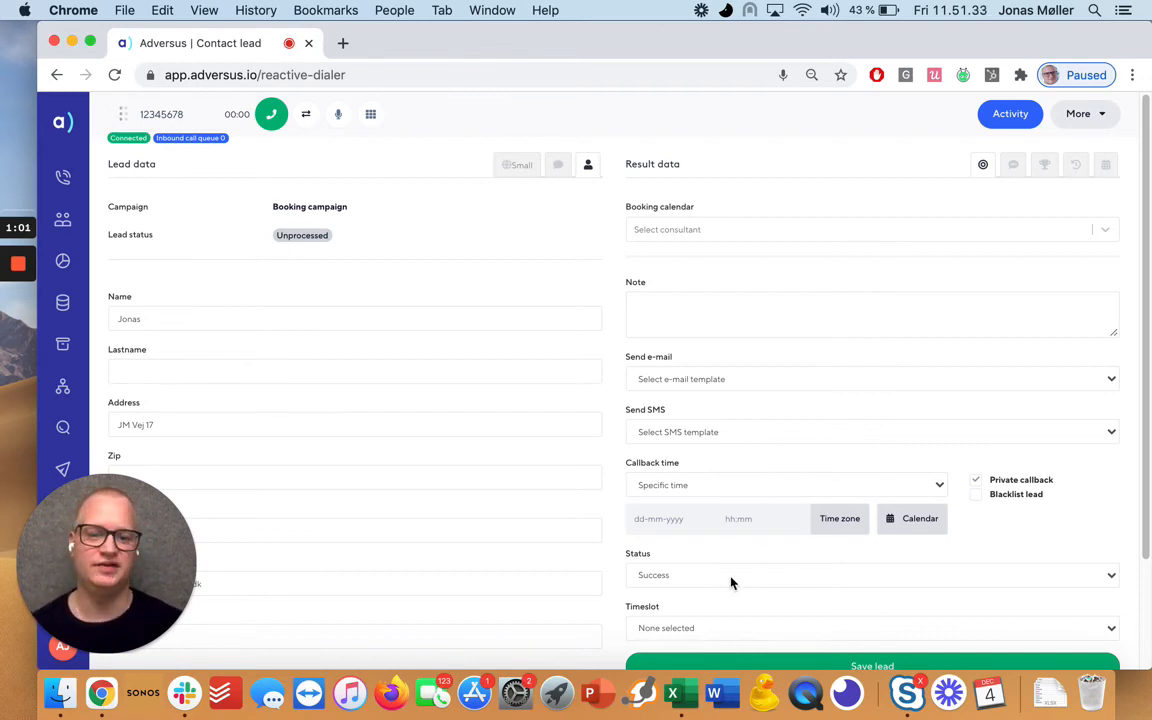
# Save Jonas's lead with status Success, returning to the Dialer campaigns list.
pyautogui.scroll(-3)
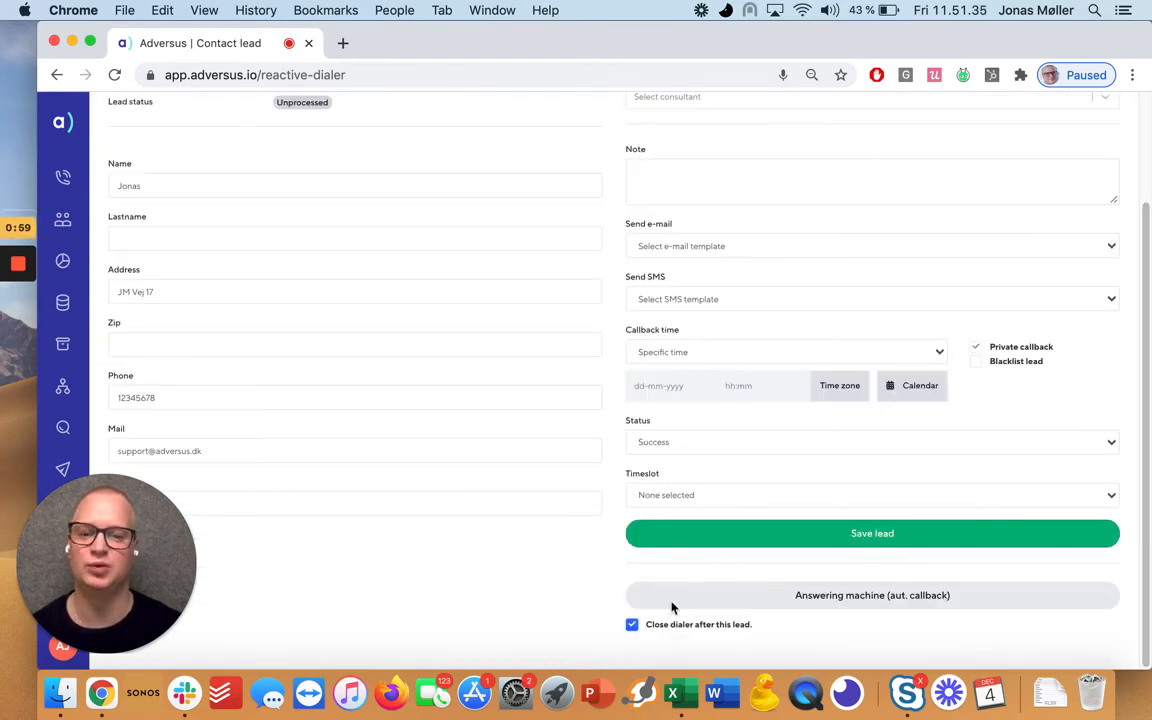
pyautogui.click(872, 533)
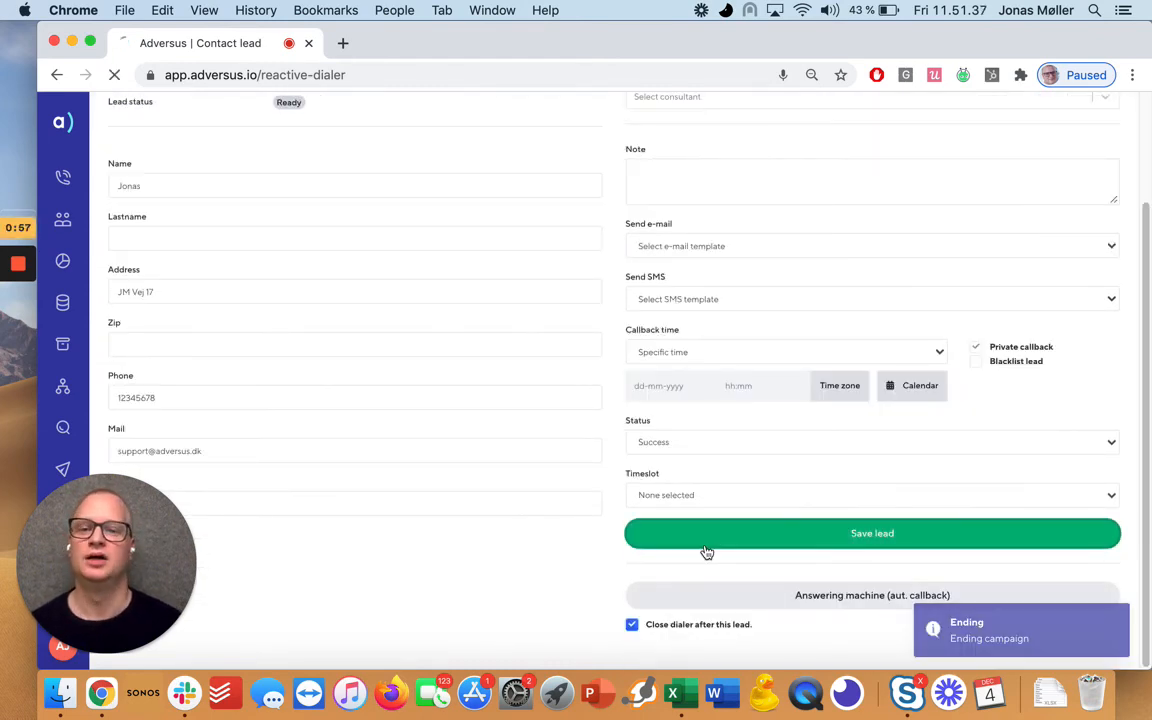
pyautogui.click(872, 533)
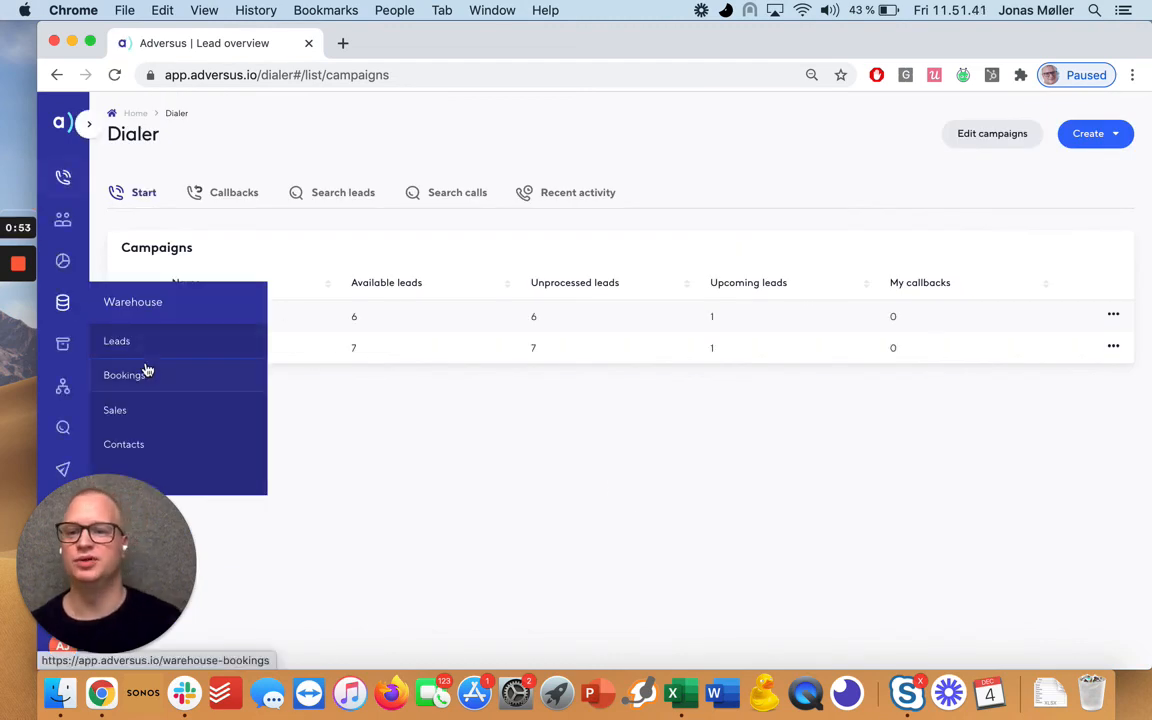
# Check Jonas's 10 December booking with consultant Jimmy in Warehouse Bookings, then close its details.
pyautogui.click(126, 374)
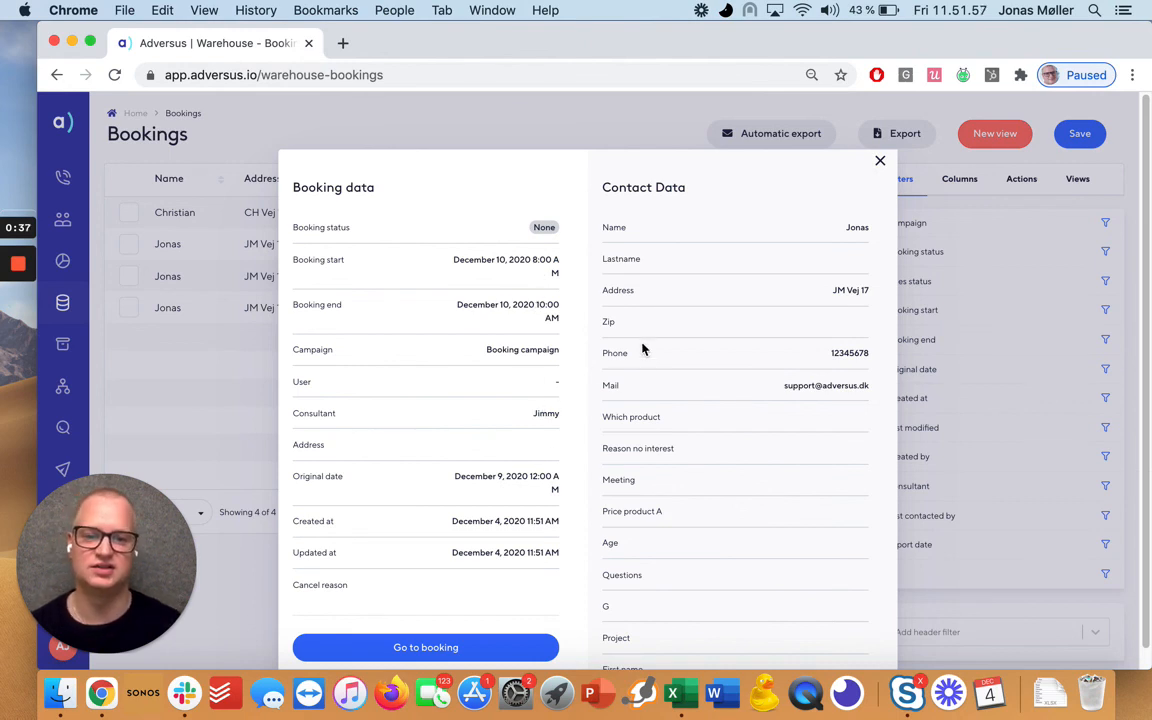
pyautogui.moveTo(879, 161)
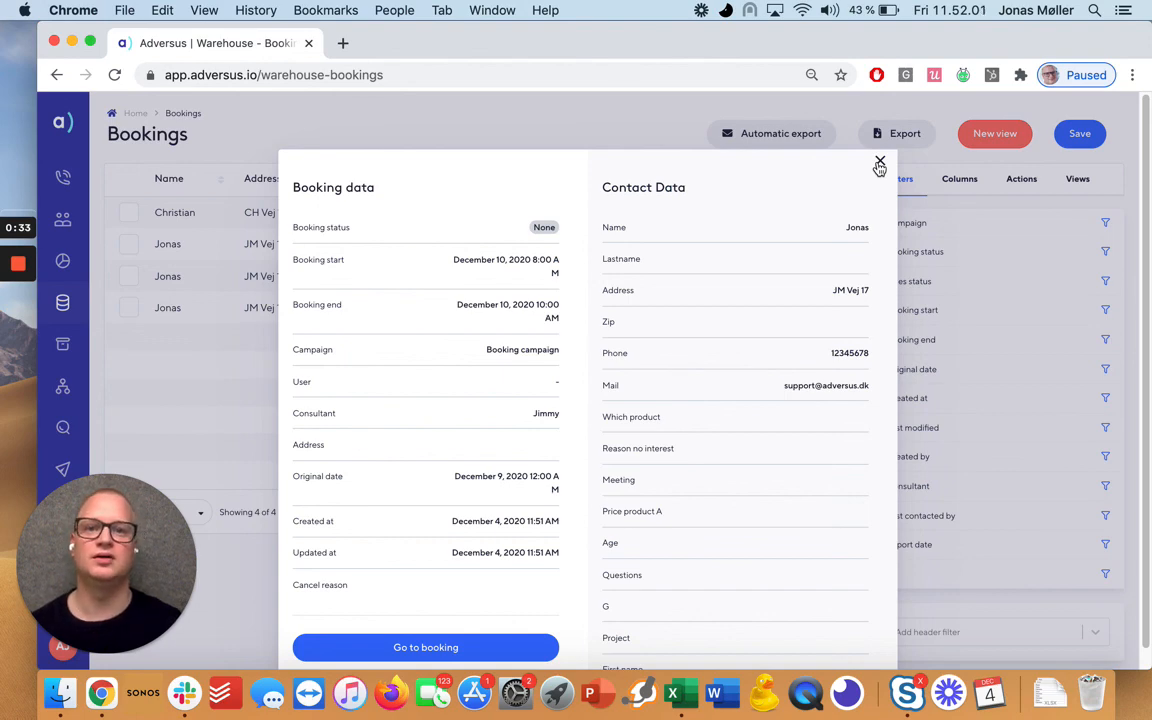
pyautogui.click(879, 162)
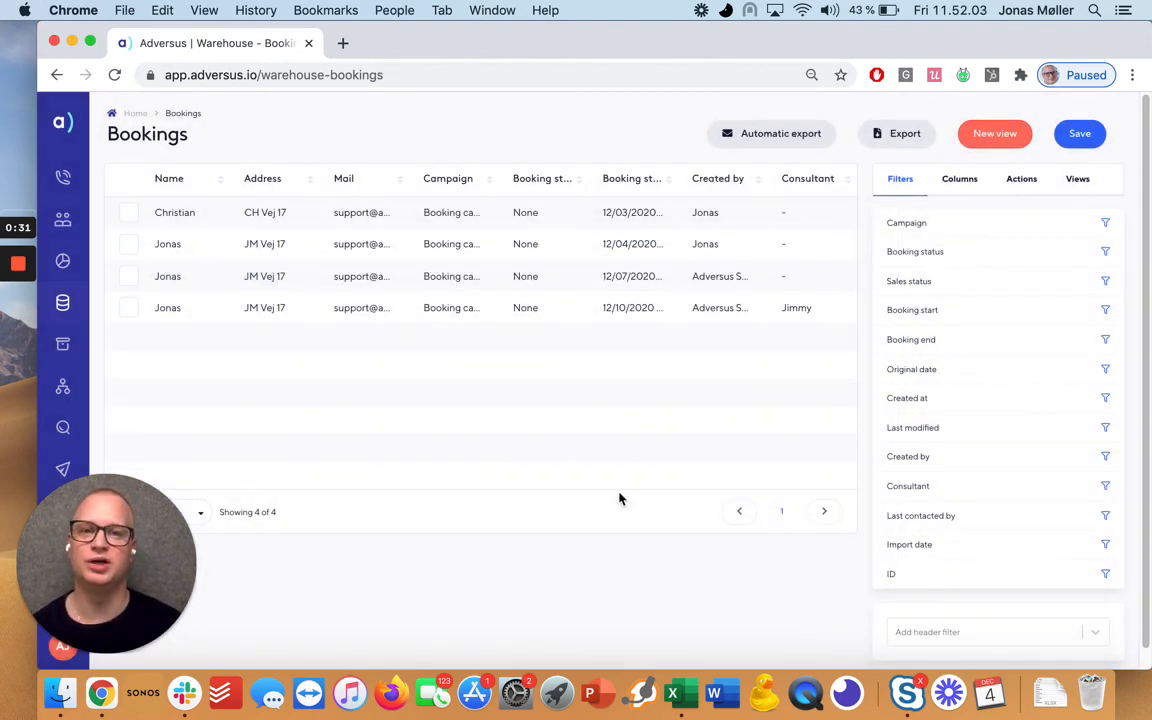